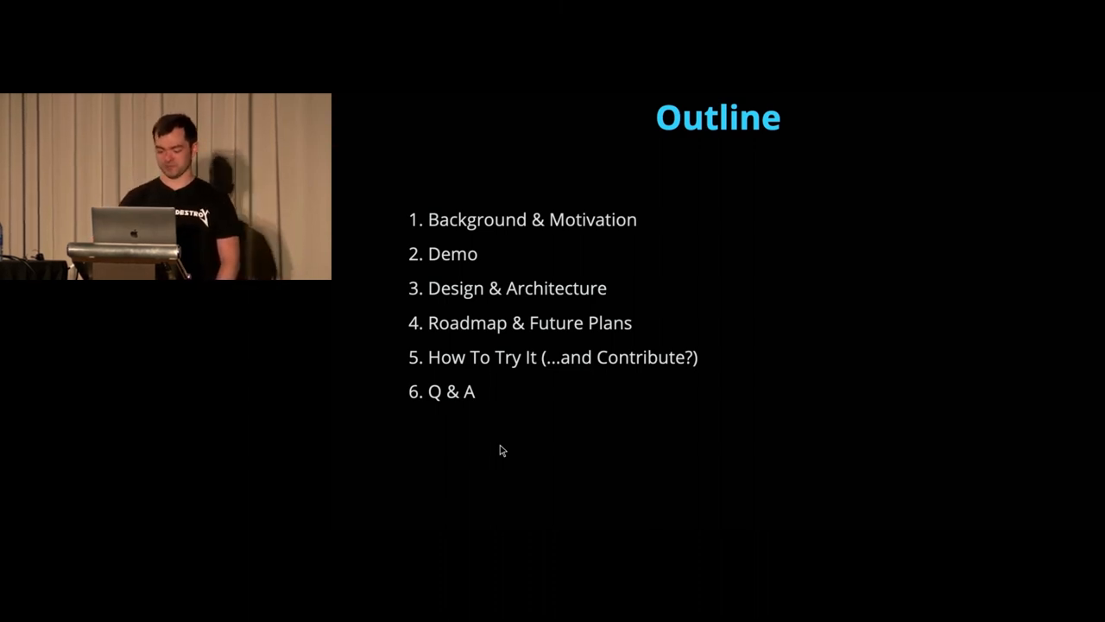
- Show the options list of sensor bro-eqx-sj.es.net via its Configure link
key(Right)
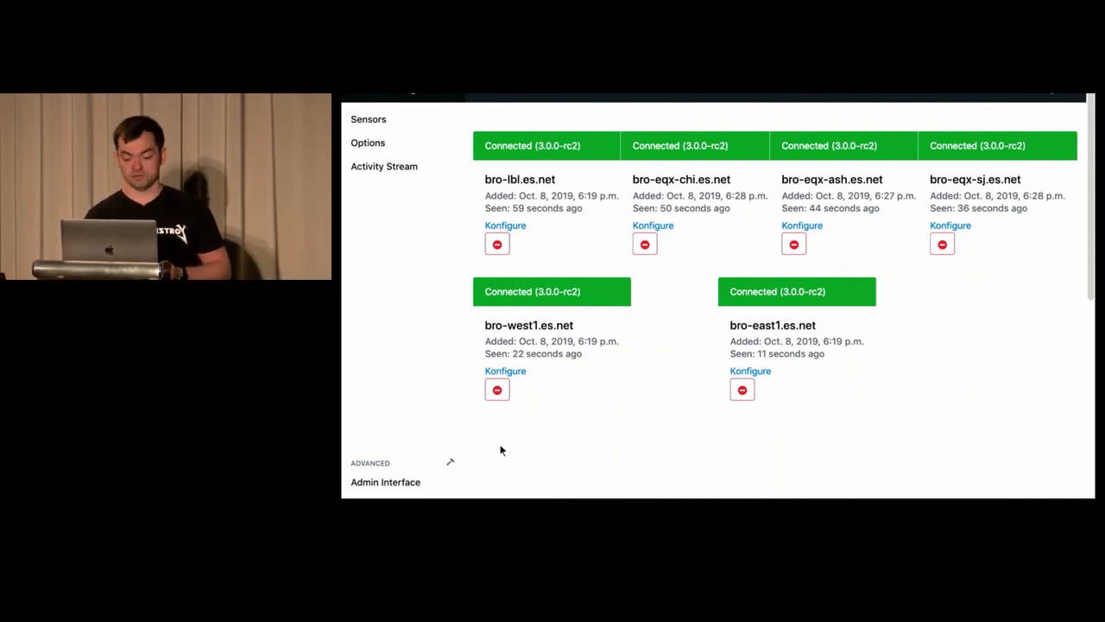
mouse_move(664, 432)
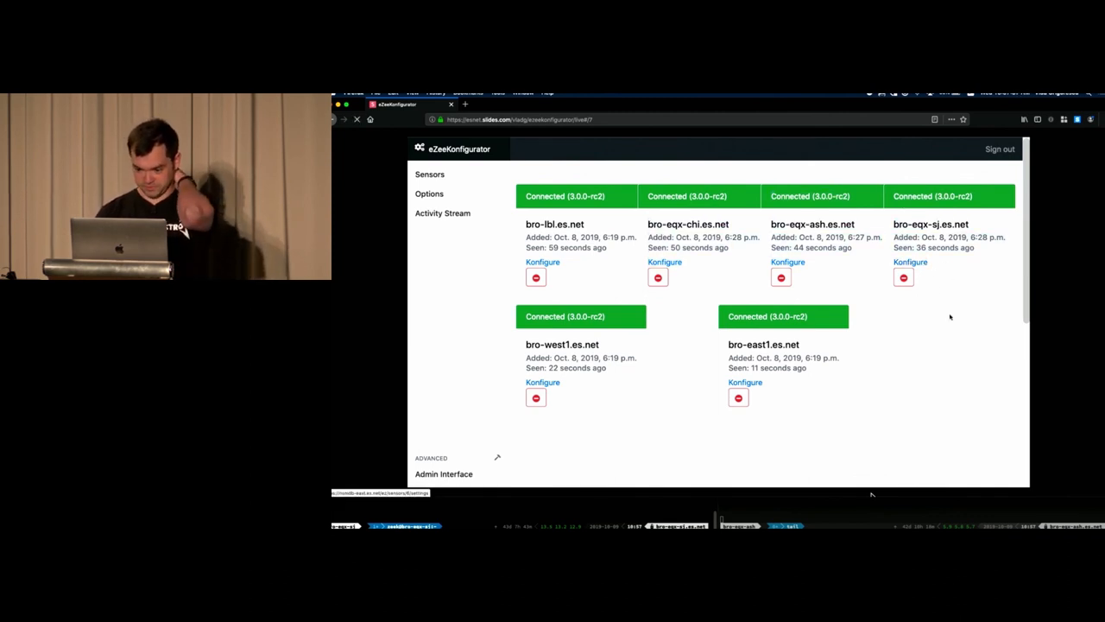
click(911, 263)
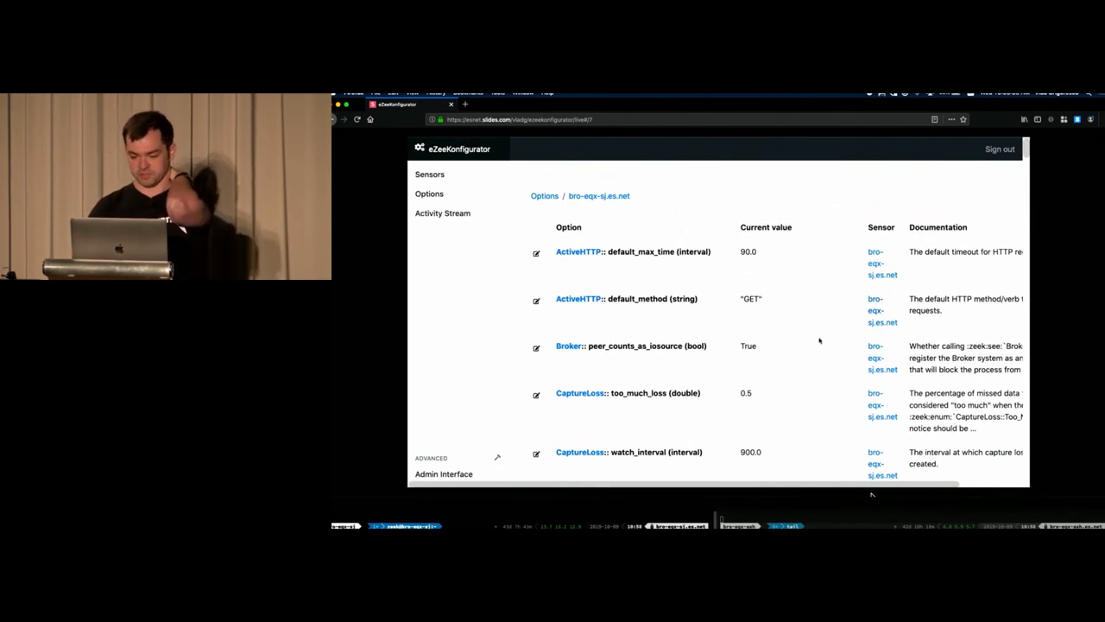
mouse_move(725, 307)
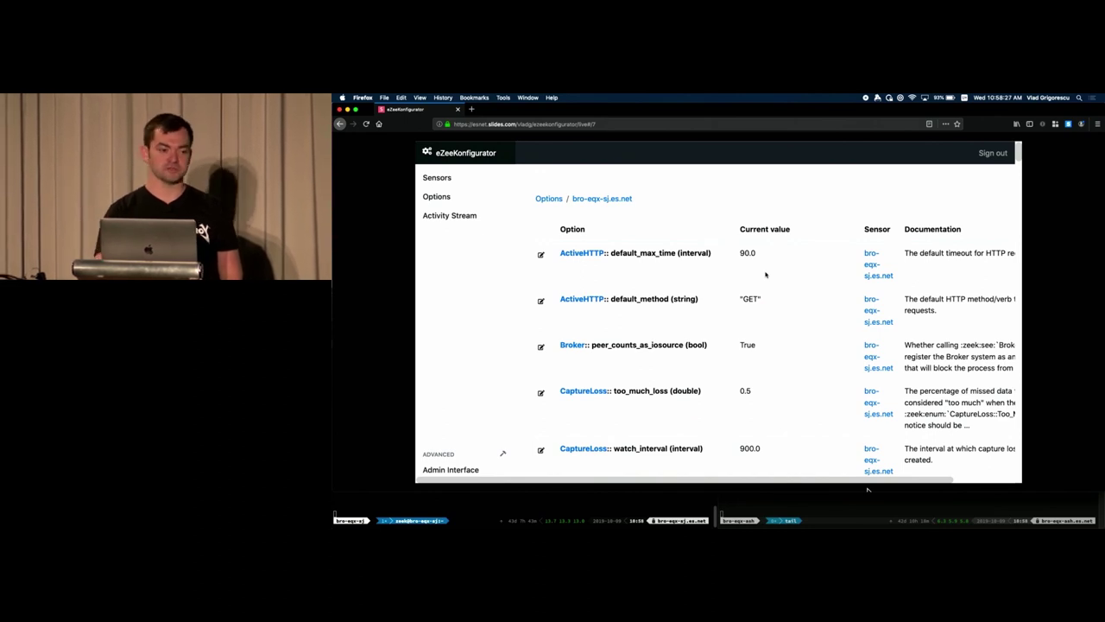
mouse_move(716, 277)
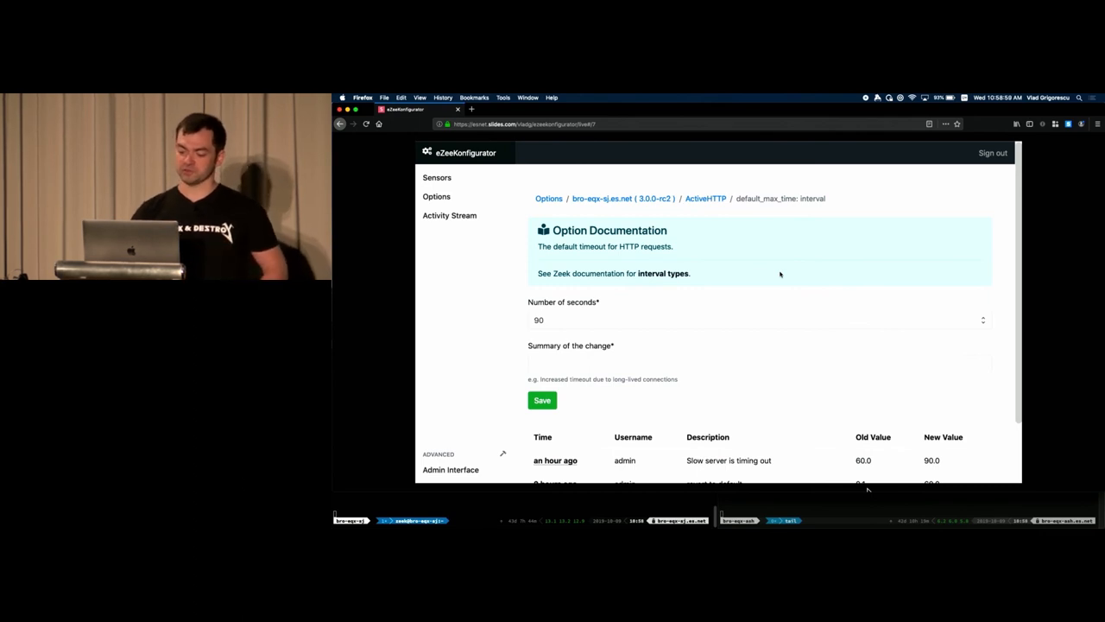
mouse_move(664, 272)
text(0)
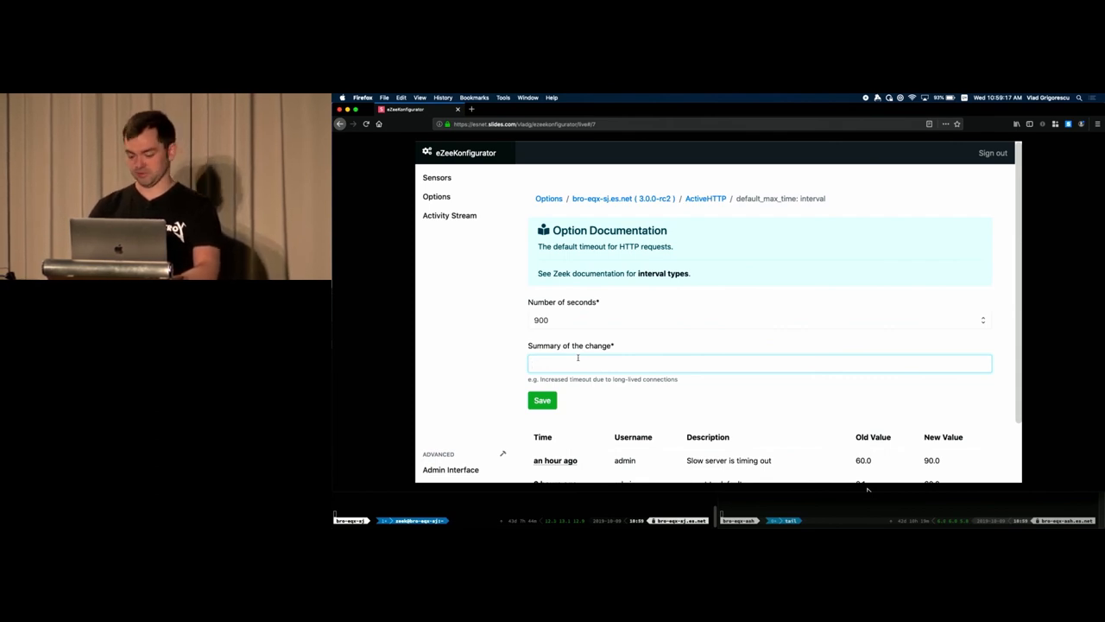
- Save ActiveHTTP::default_max_time as 900 seconds with summary "Too many requests are timing out."
text(Too mn)
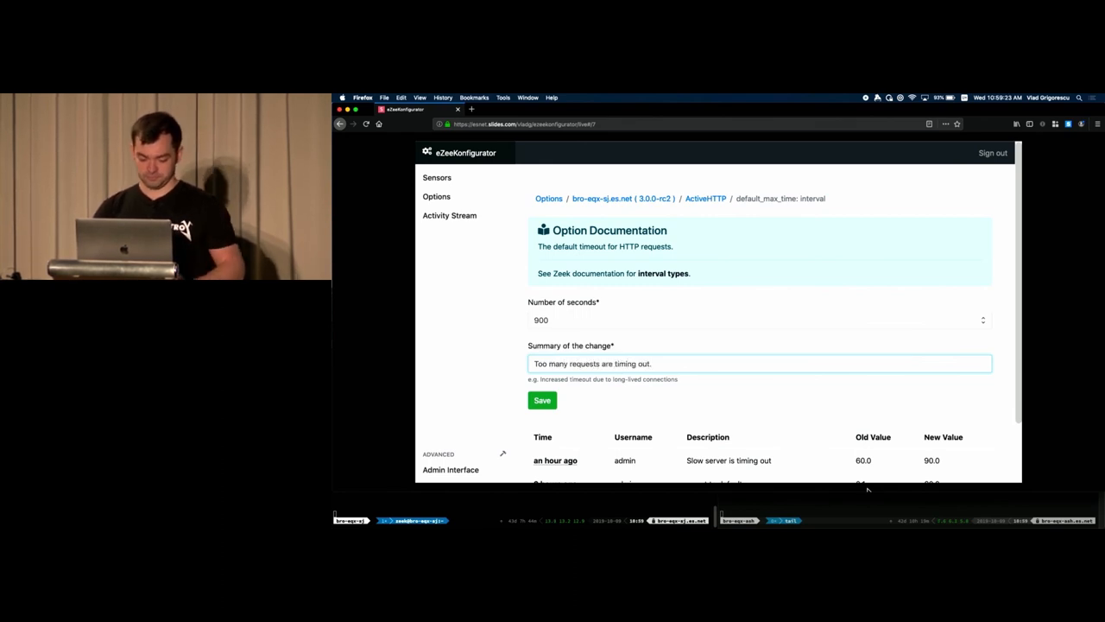
click(543, 401)
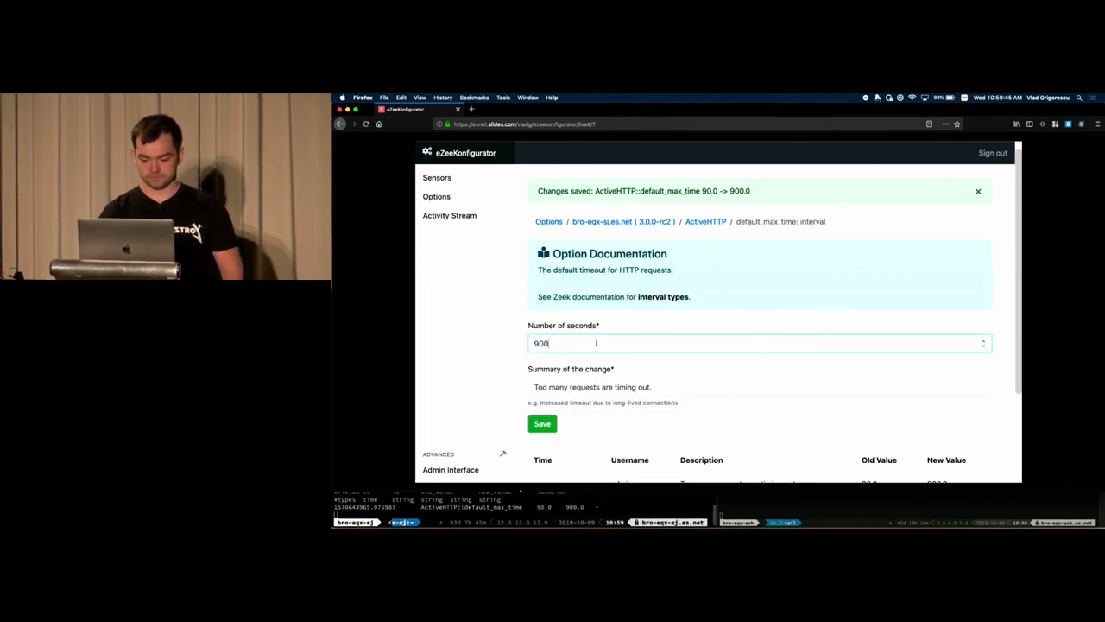
- Save a timeout of 45 seconds reusing the summary "Memory load too high!" and return to the options list
text(45)
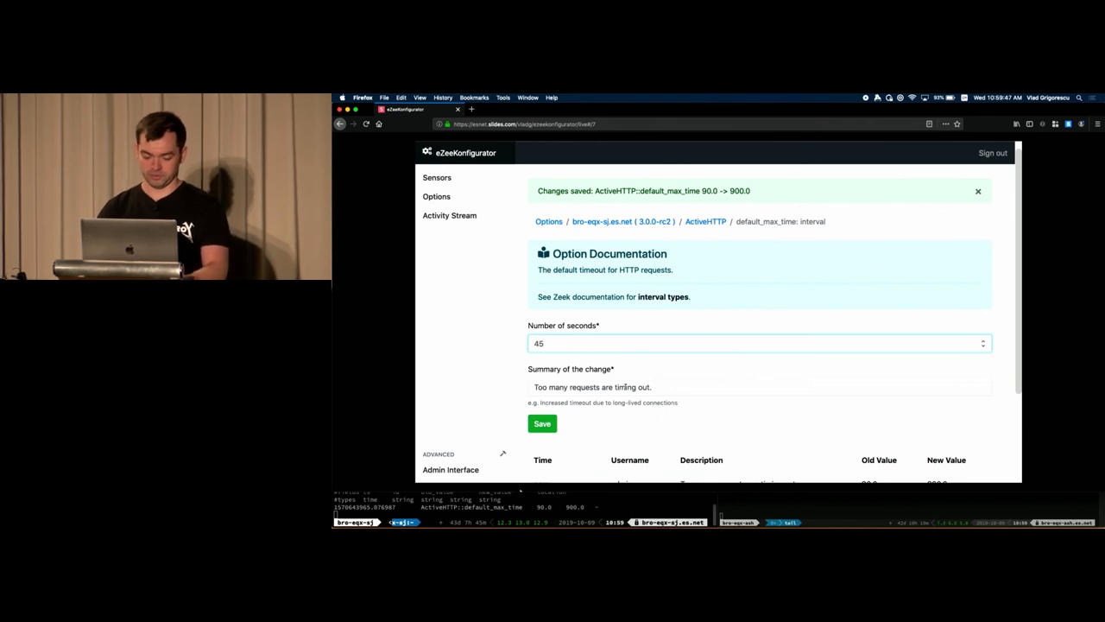
click(760, 387)
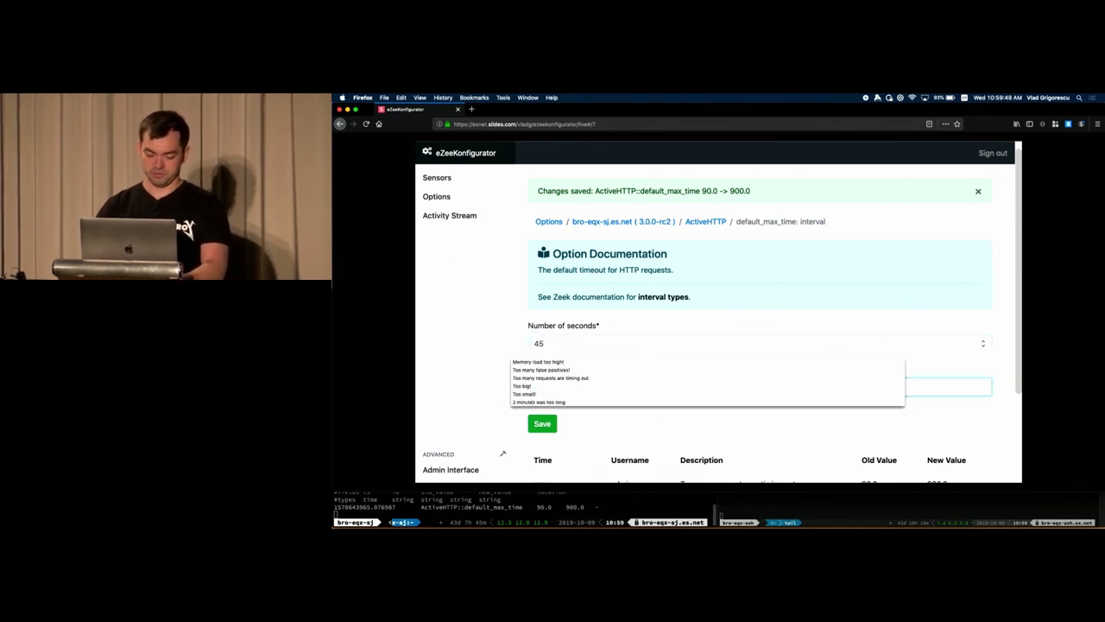
click(539, 361)
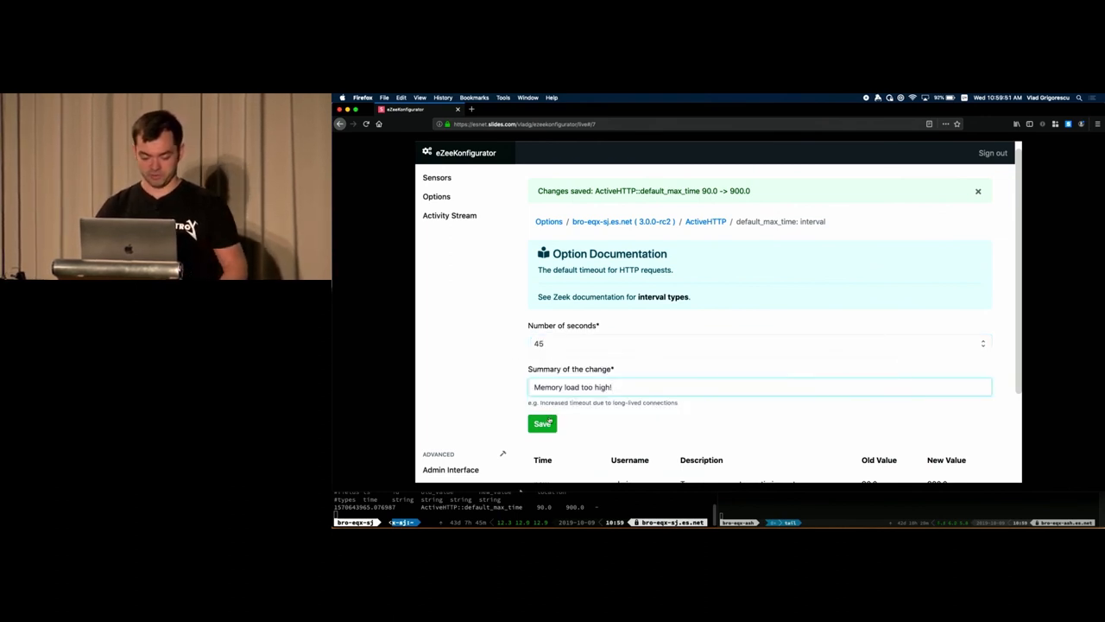
click(542, 423)
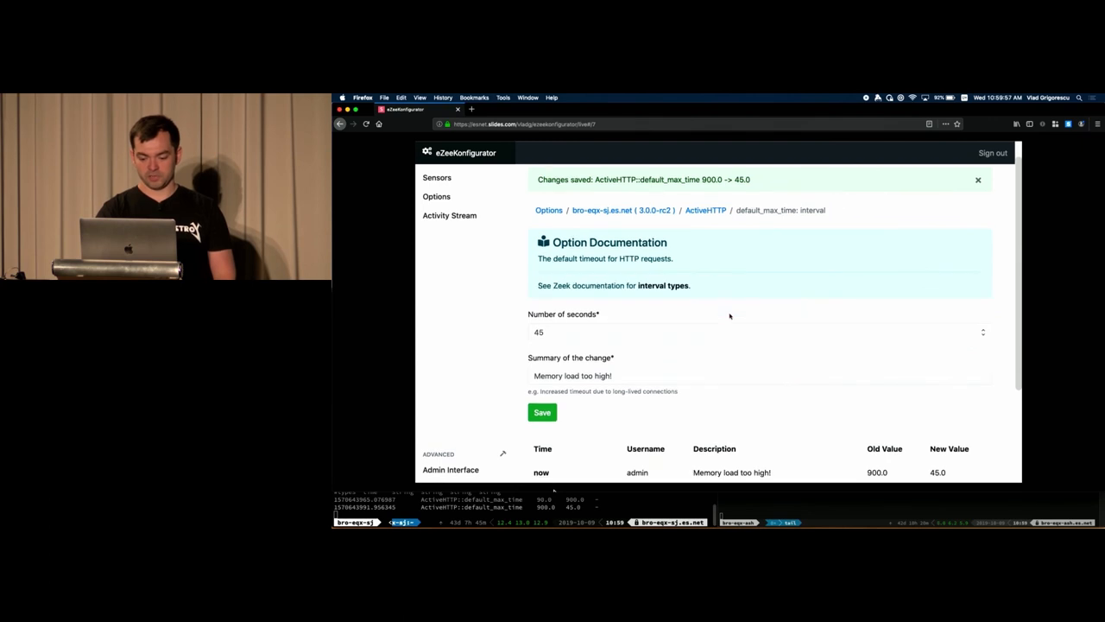
scroll(down, 3)
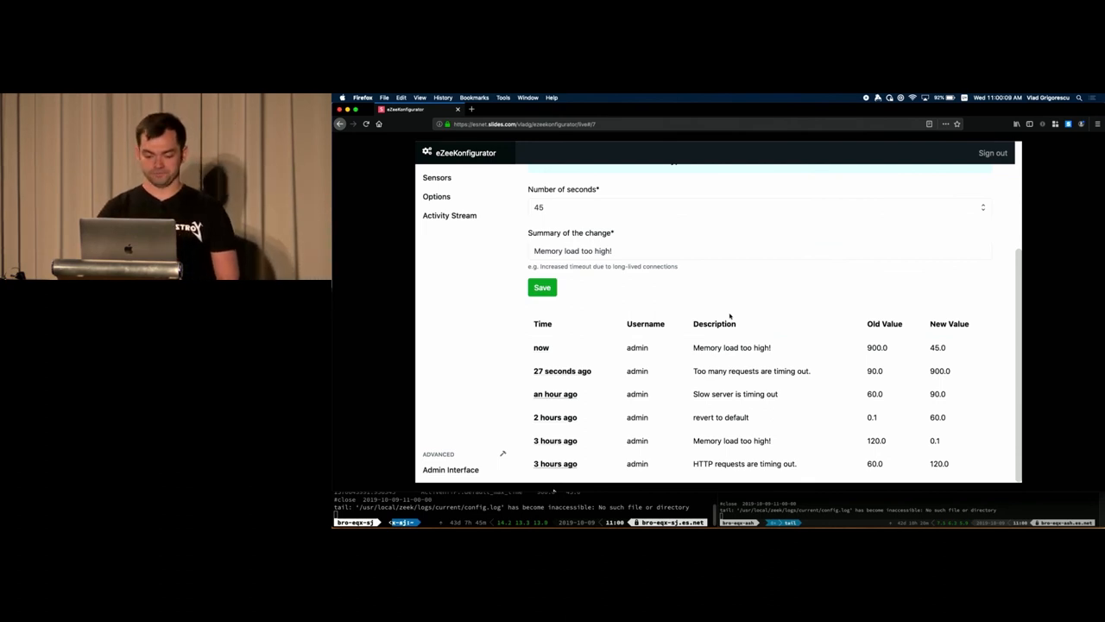
click(542, 287)
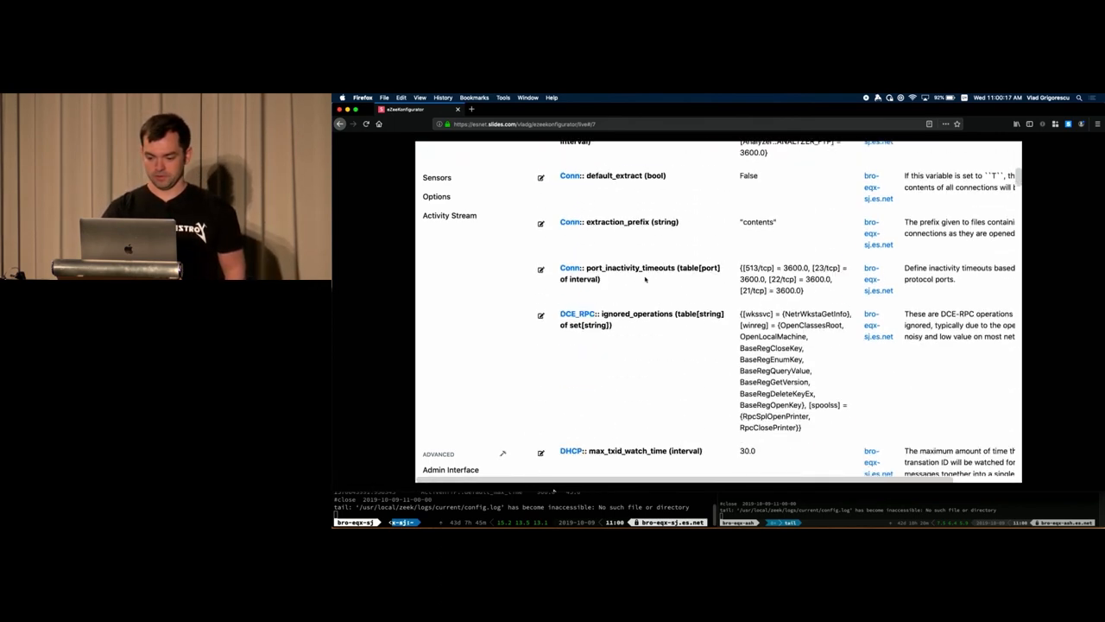
scroll(up, 3)
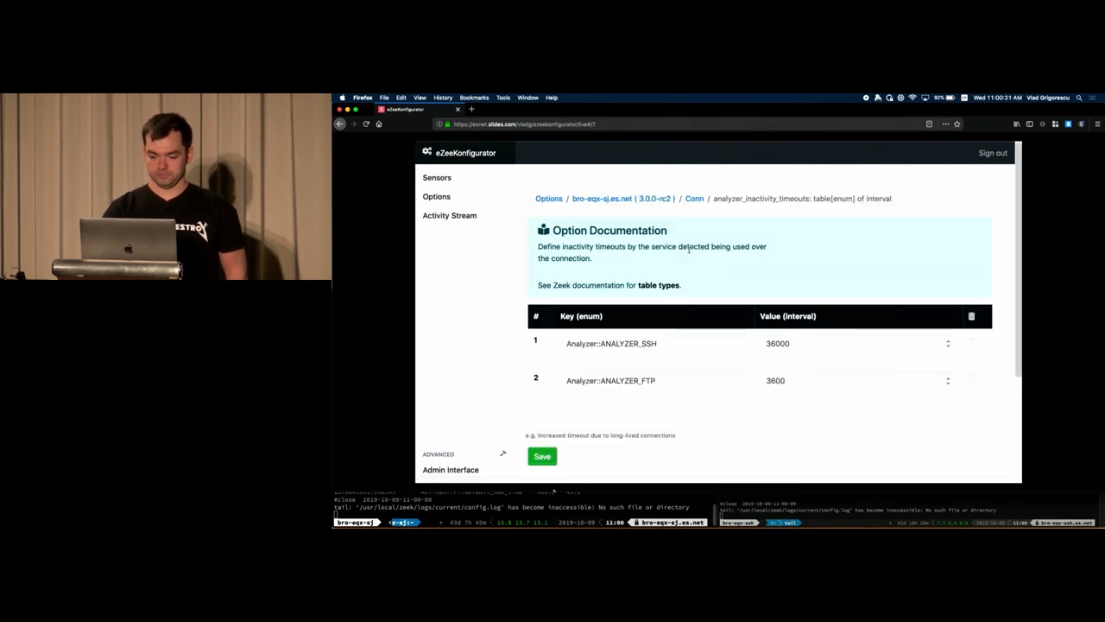
mouse_move(708, 276)
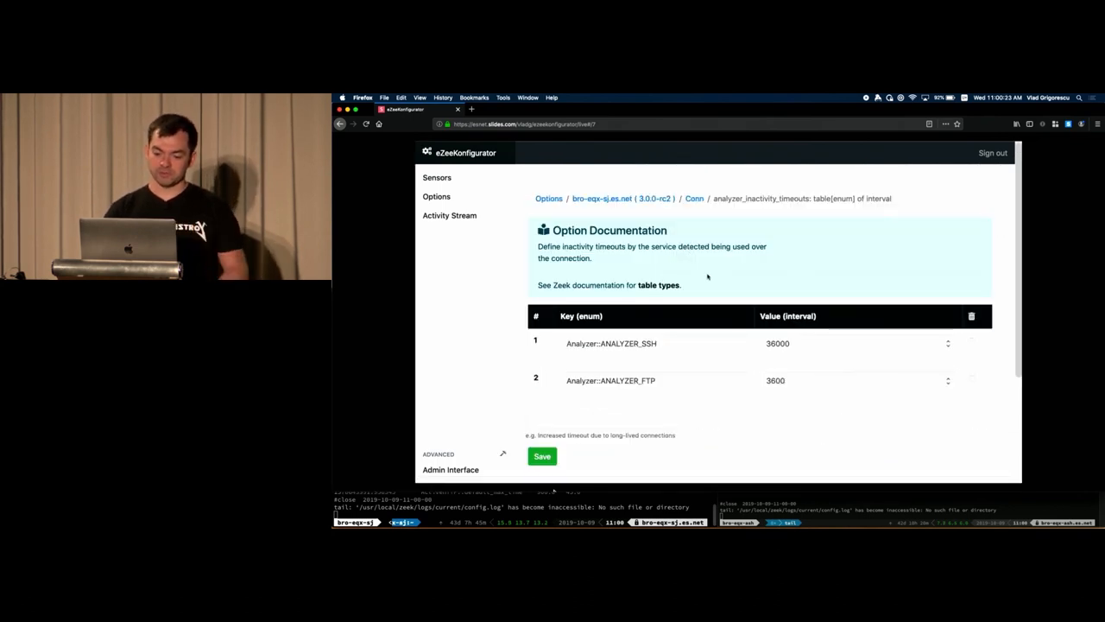
mouse_move(786, 266)
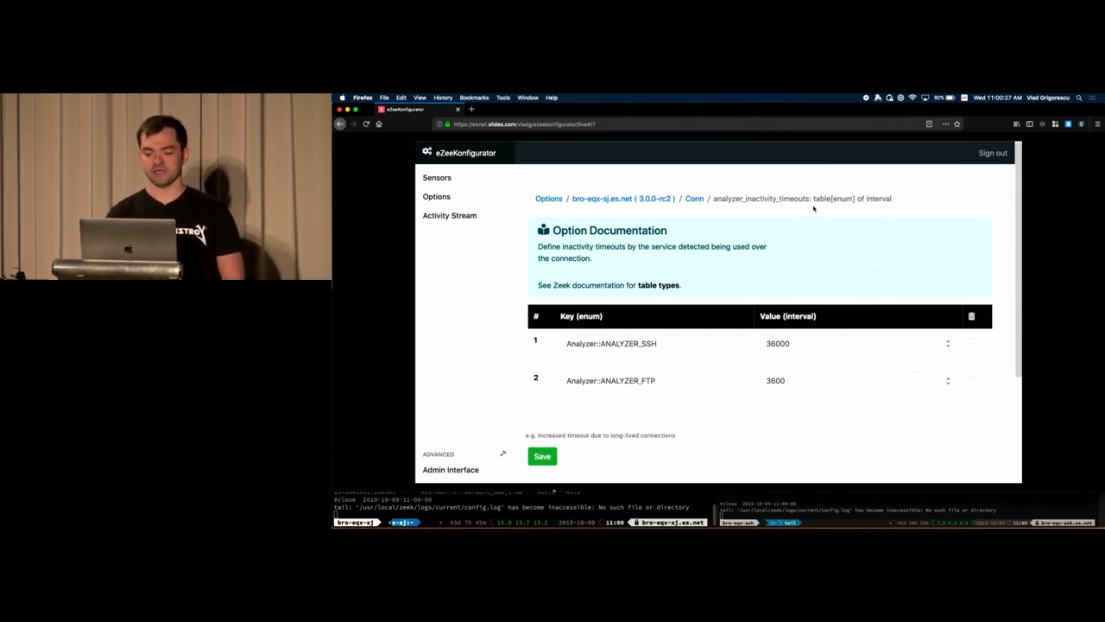
mouse_move(872, 228)
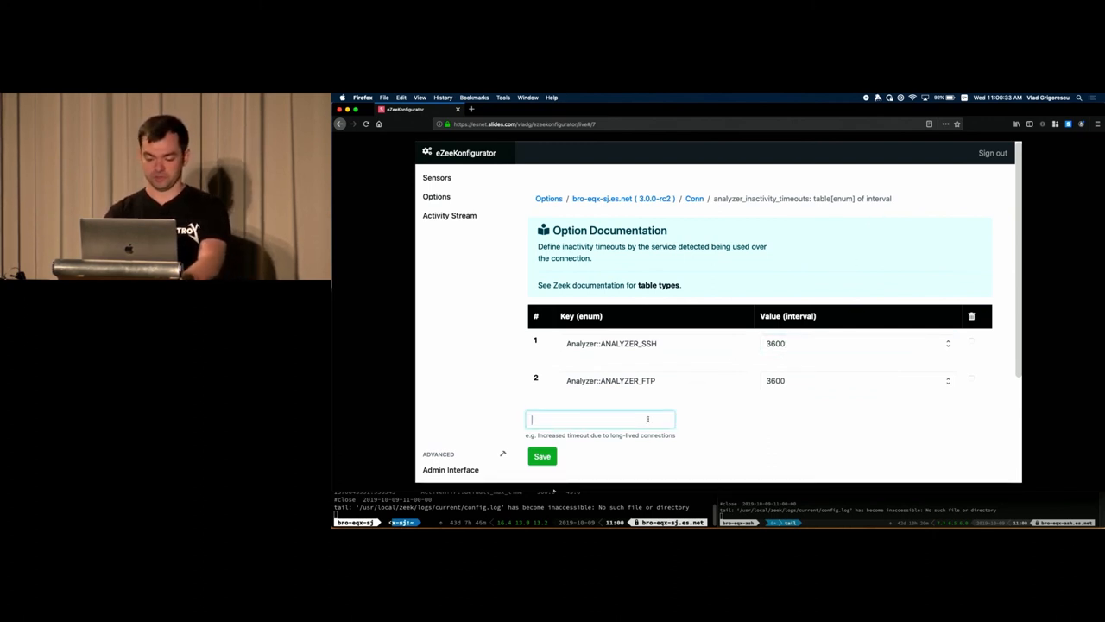
- Save Conn::analyzer_inactivity_timeouts with ANALYZER_SSH at 86400 and comment "SSH up to 1 day."
text(SS)
click(859, 344)
text(86400)
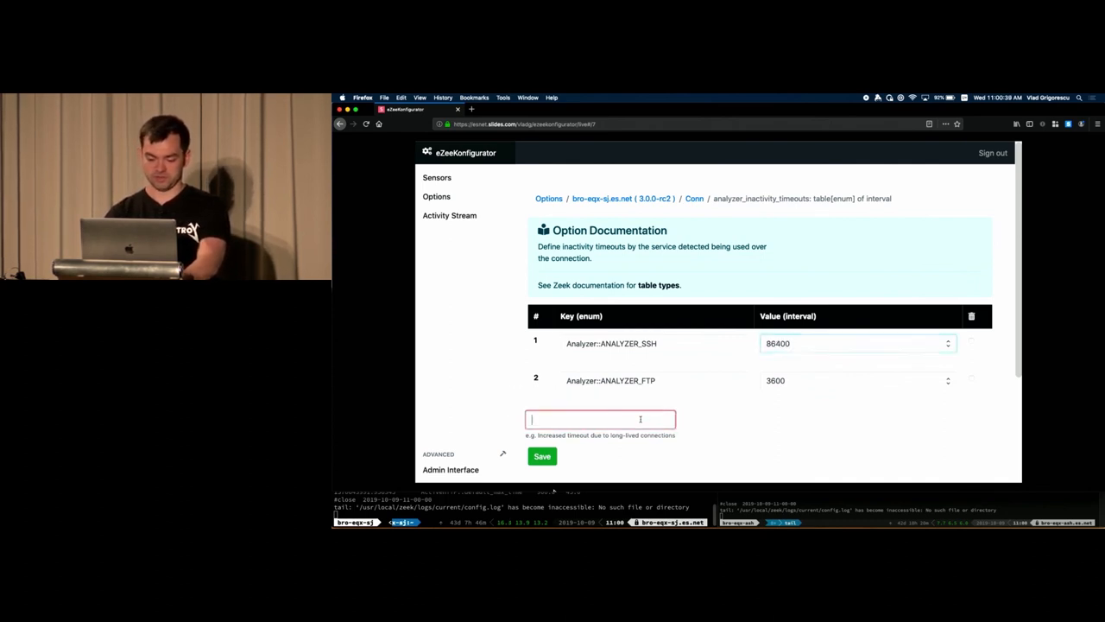
text(SSH)
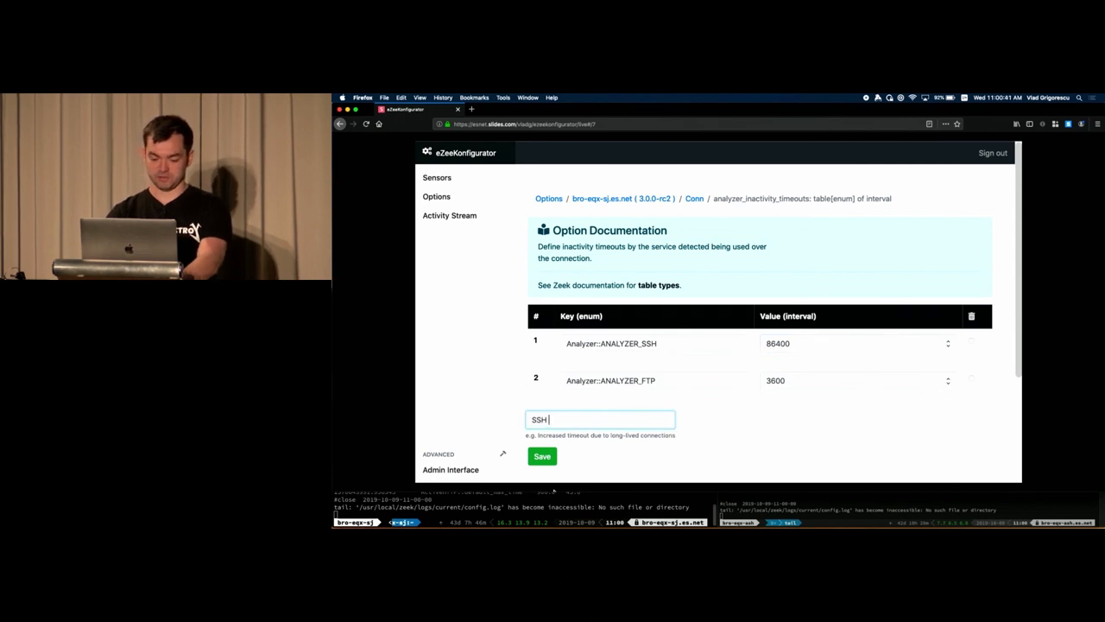
text(up to 1 day)
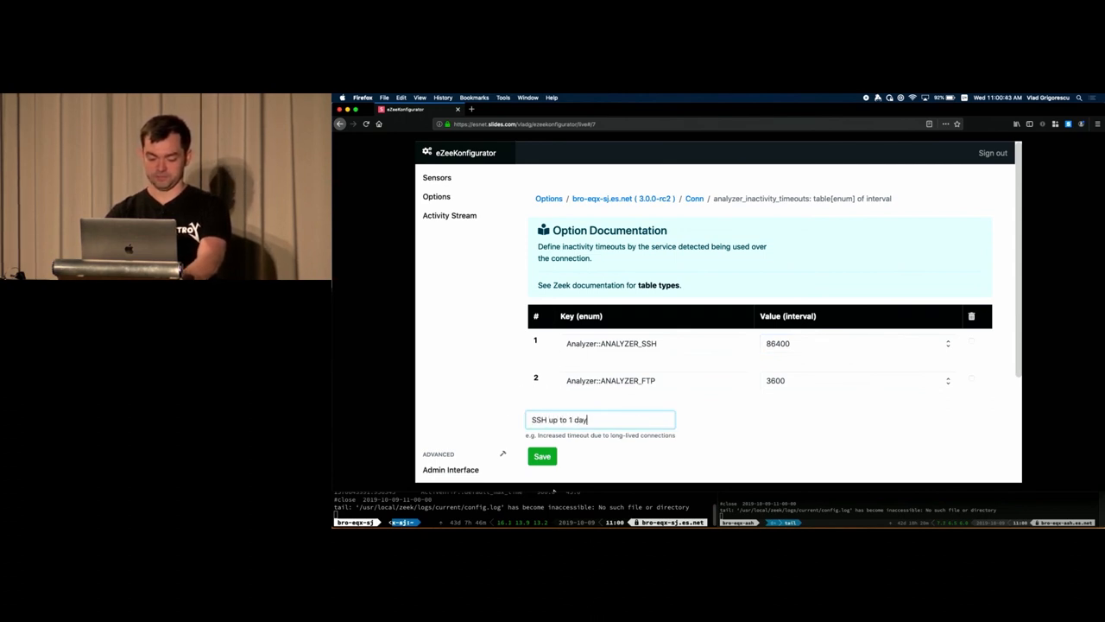
click(542, 456)
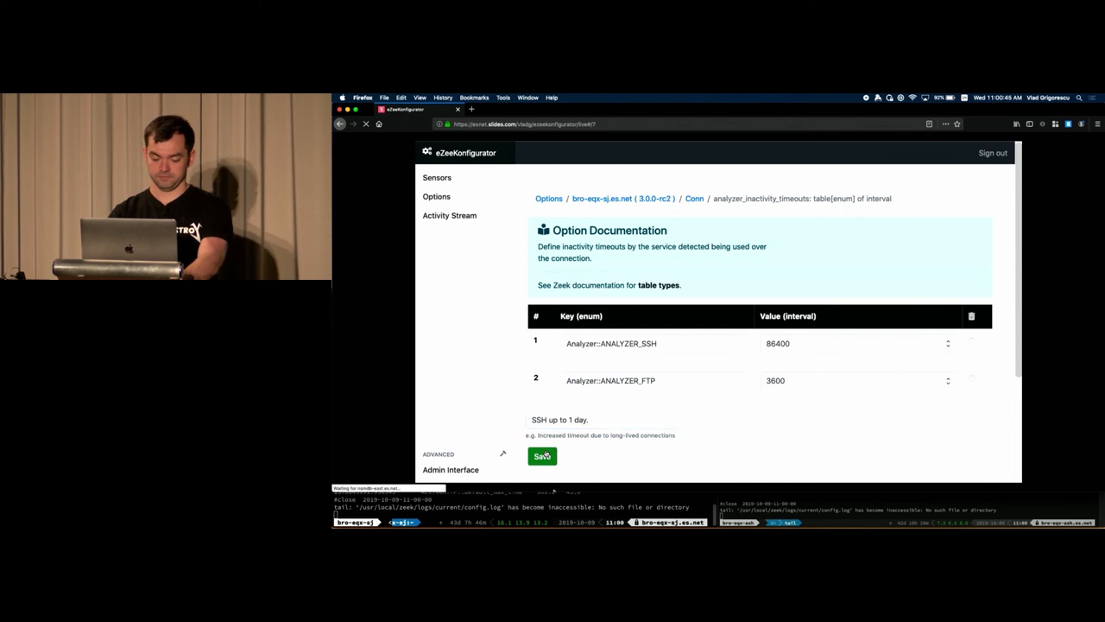
click(542, 456)
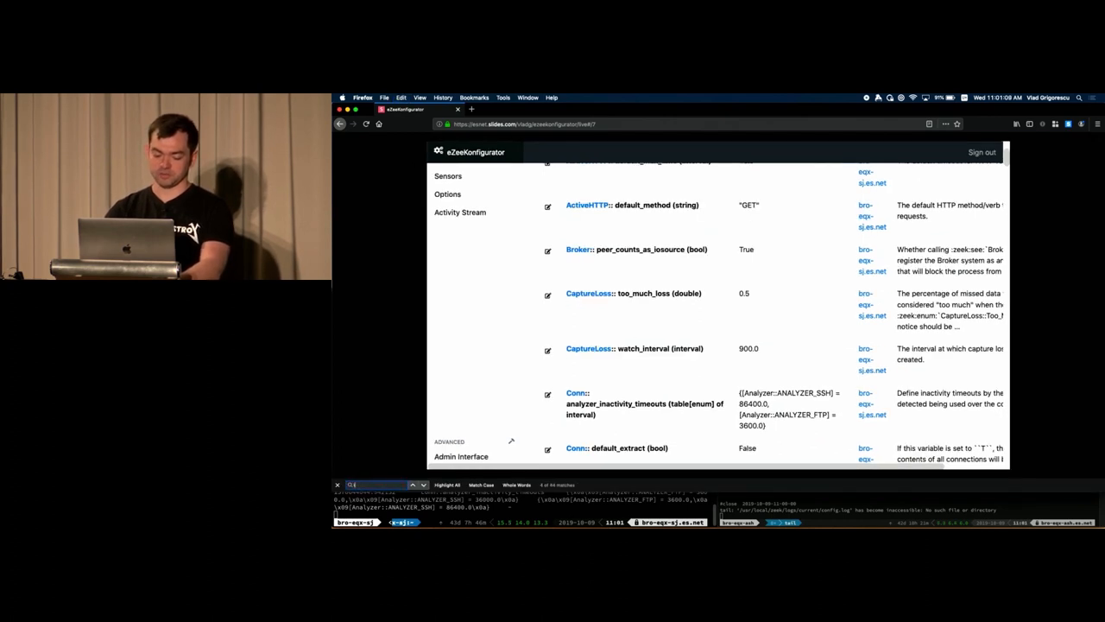
- Find 'interesting' in the options list to locate SSH::interesting_hostnames
text(interesting)
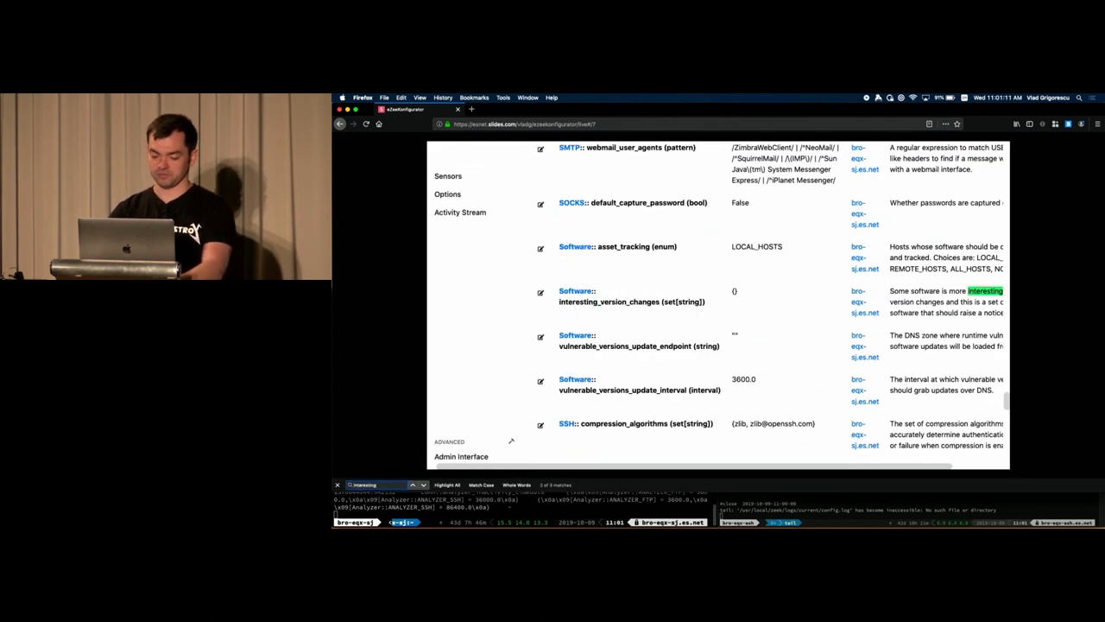
scroll(down, 3)
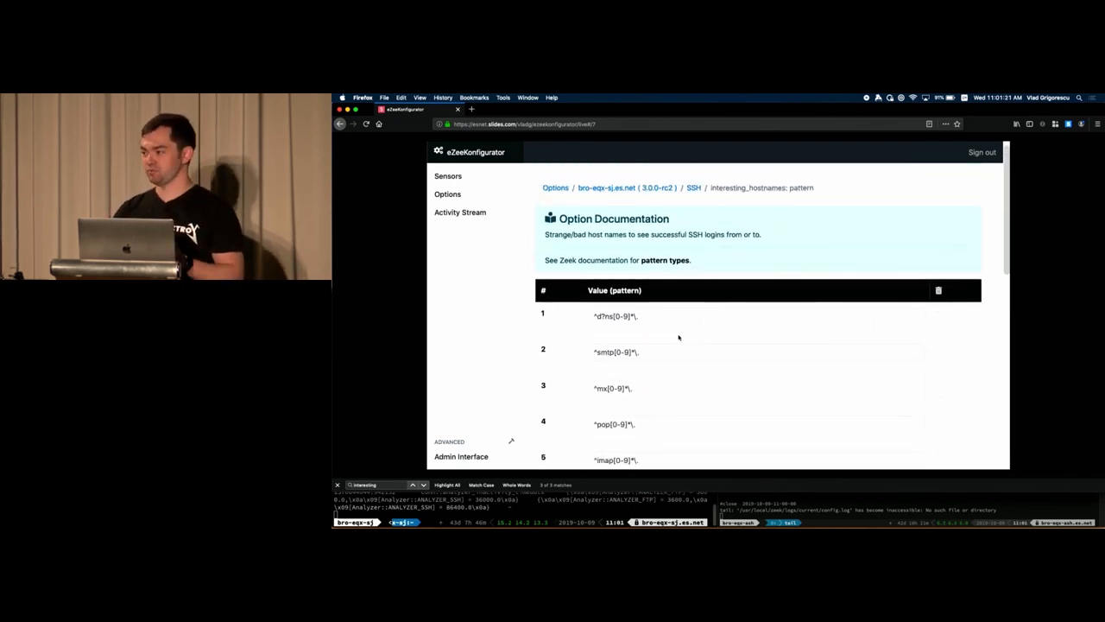
- Save SSH::interesting_hostnames with ^mx[0-9]*\. replaced by ^mail[0-9]*\., commented "mx ->mail"
scroll(down, 3)
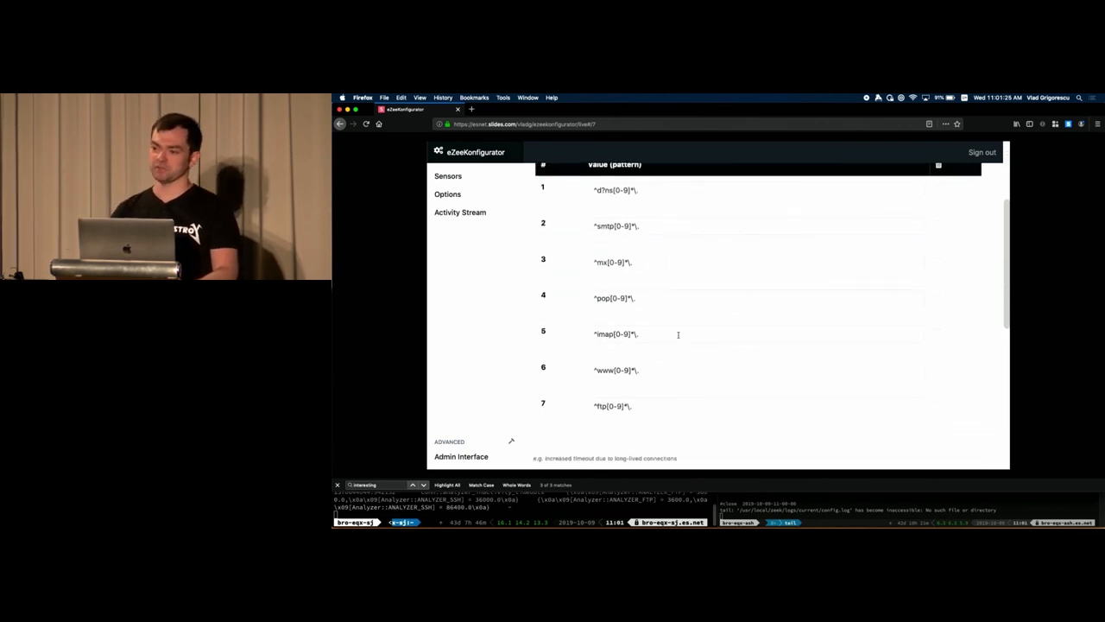
scroll(up, 3)
text(ail)
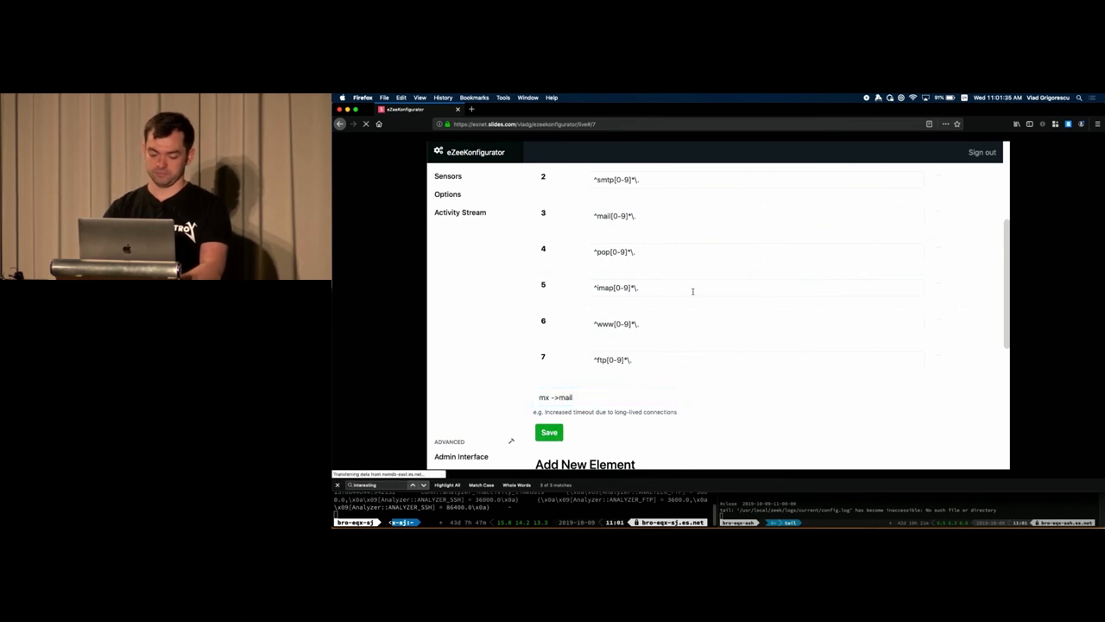
click(549, 432)
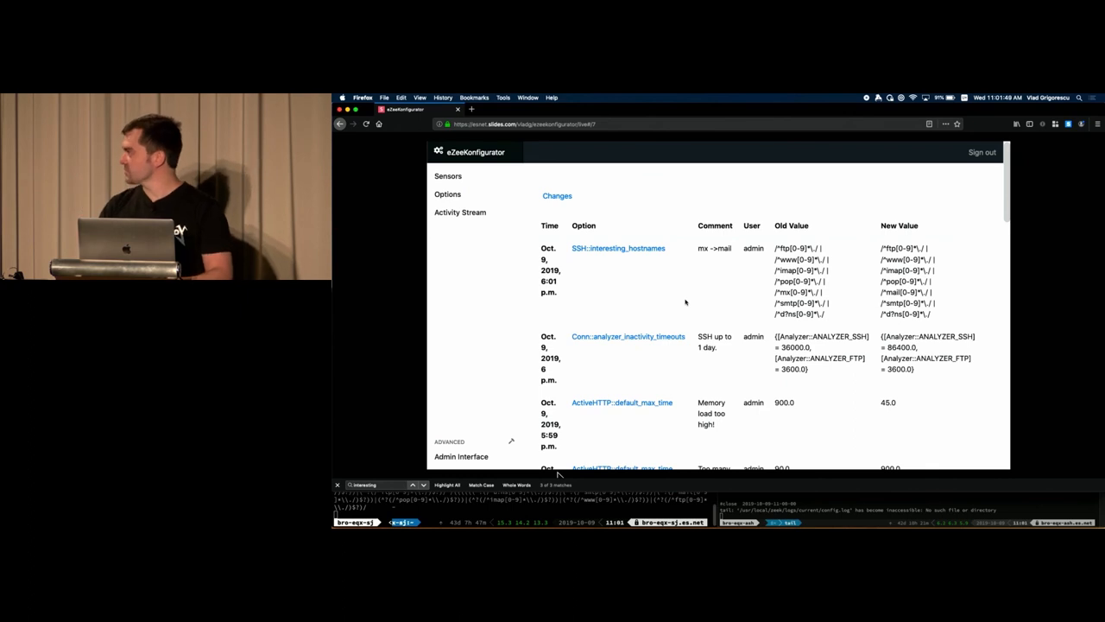
- Scroll through the Changes table listing the hostname, timeout and max_time edits
scroll(down, 3)
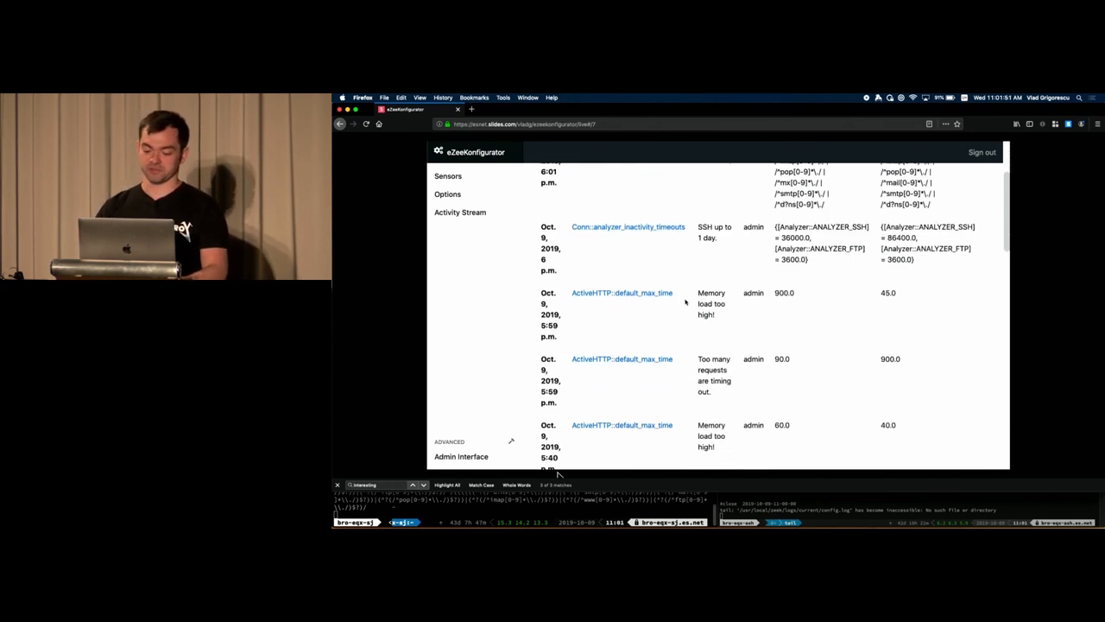
scroll(up, 3)
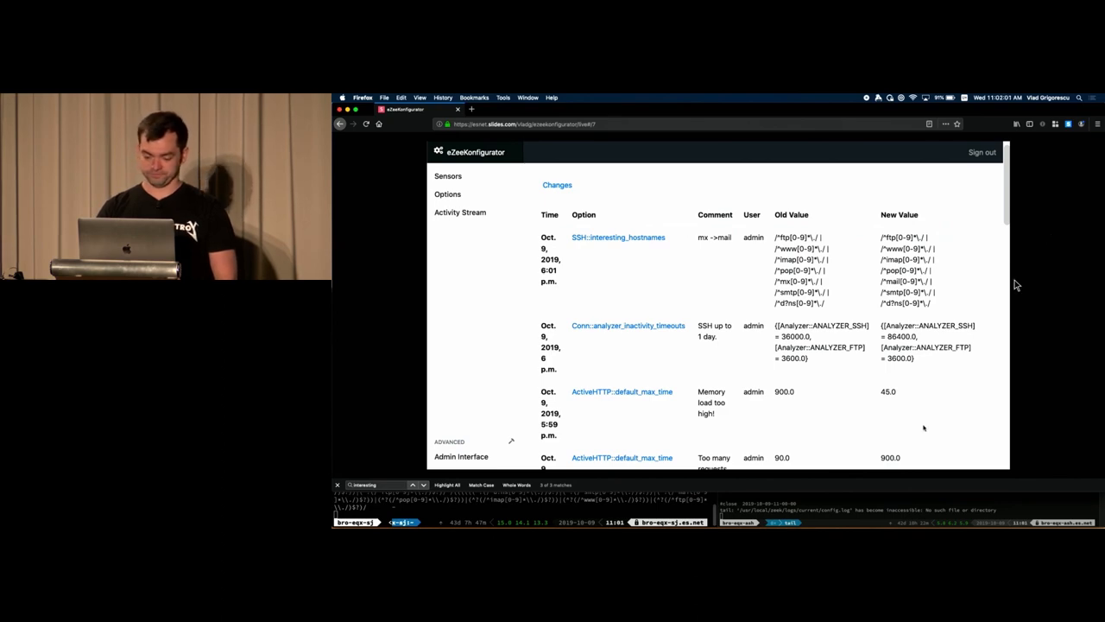
mouse_move(352, 350)
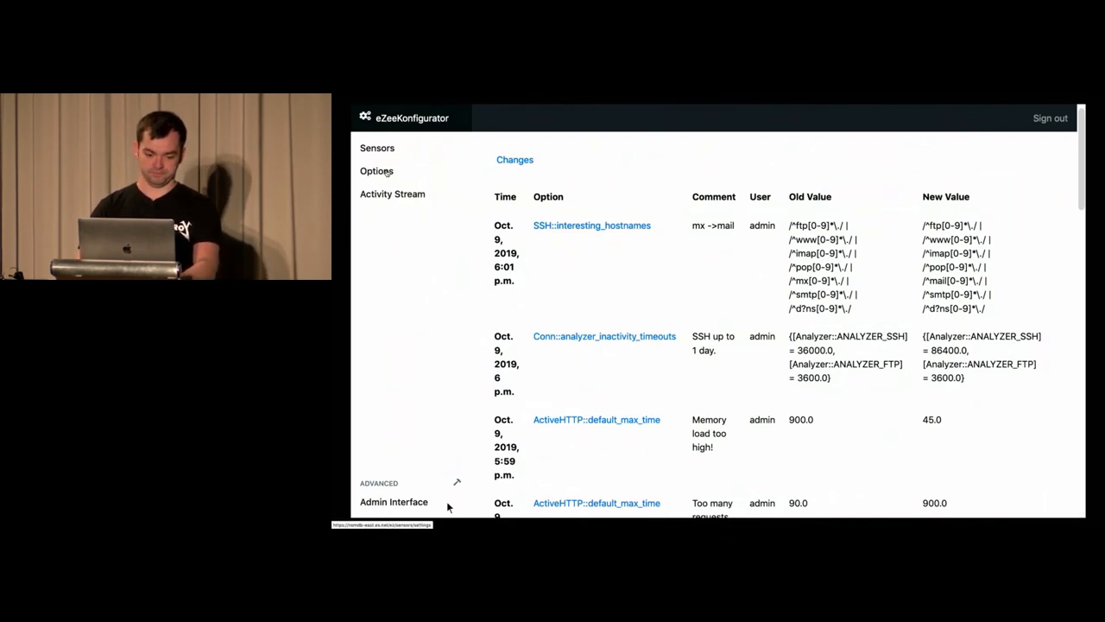
mouse_move(580, 197)
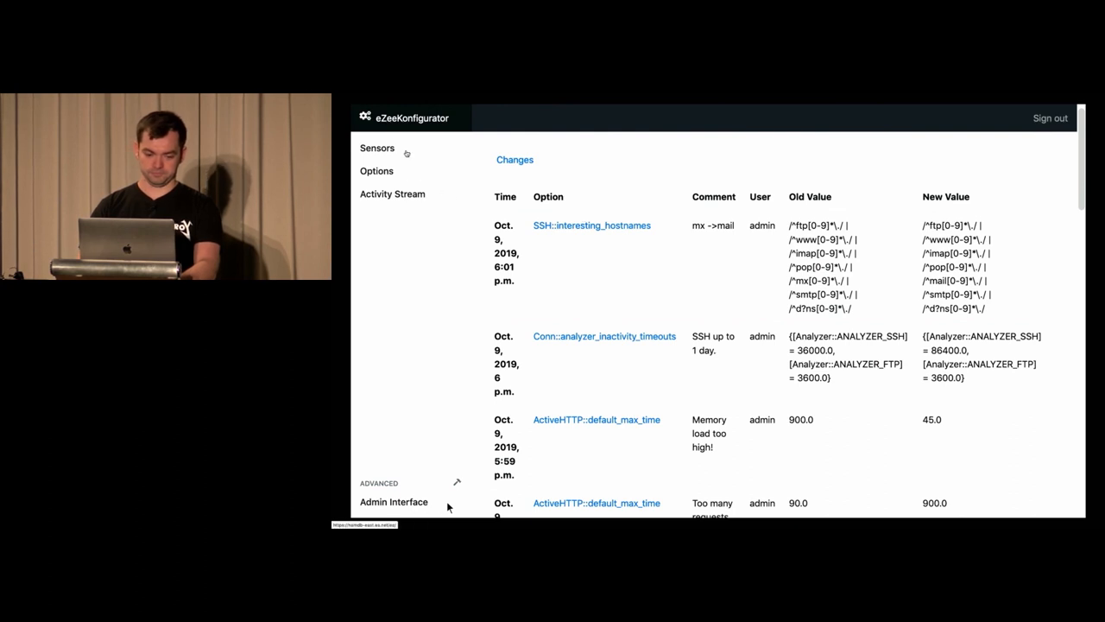
- Show the Sensors grid of six connected sensors and configure bro-west1.es.net
click(377, 148)
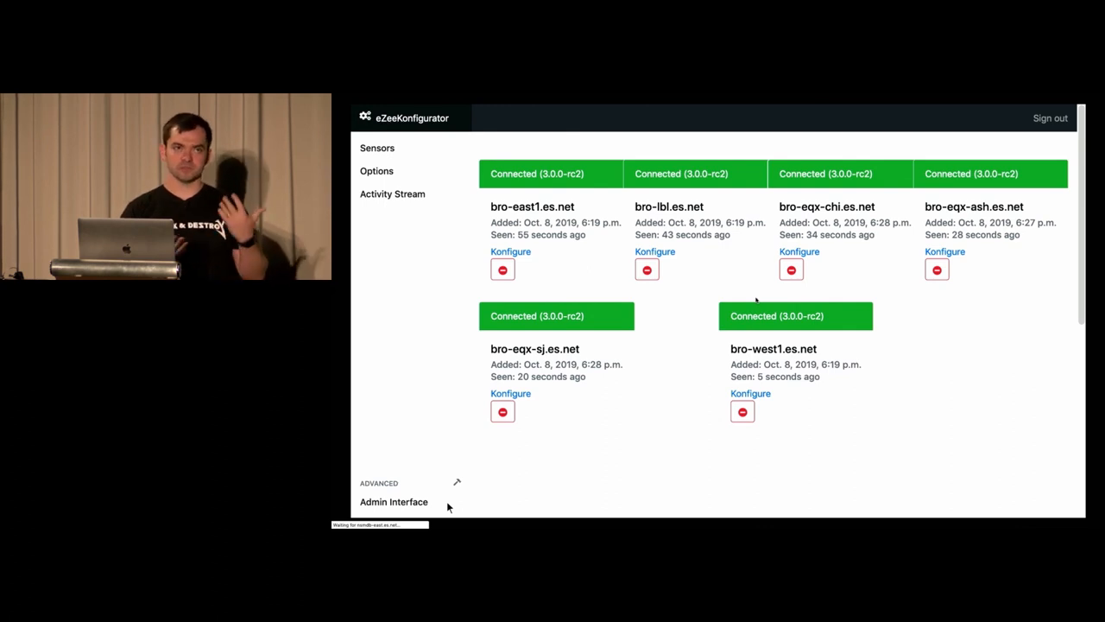
click(749, 393)
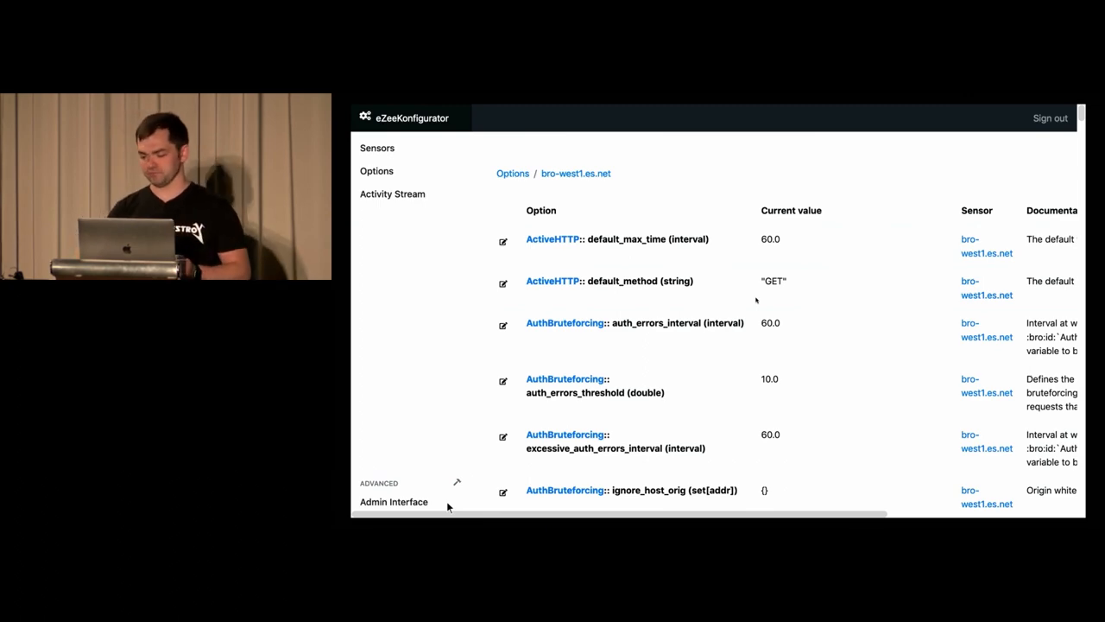
scroll(down, 3)
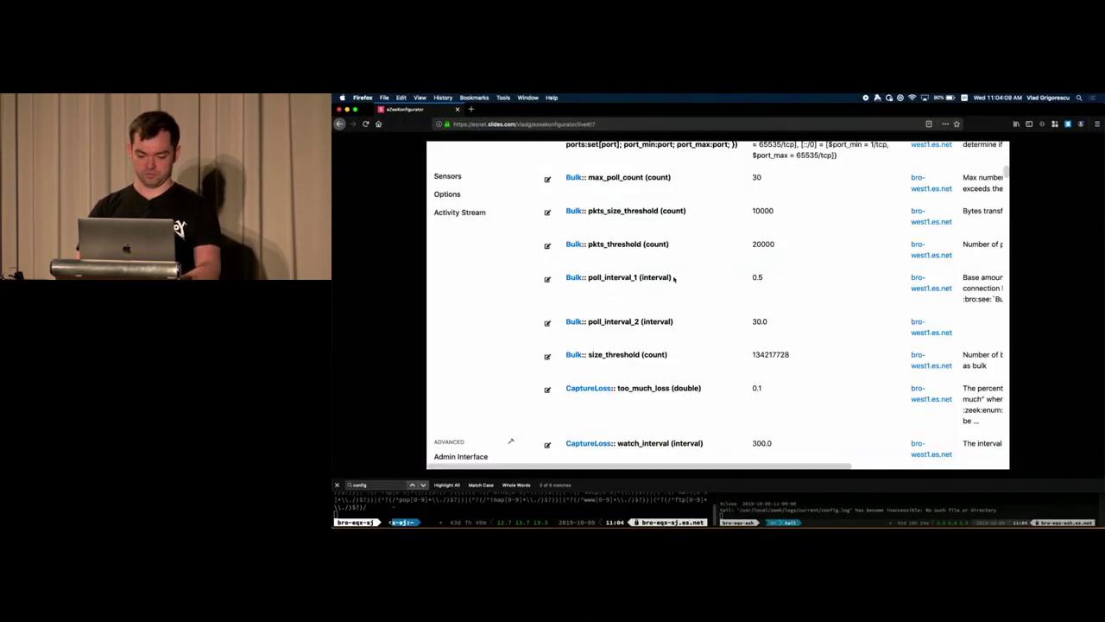
scroll(down, 3)
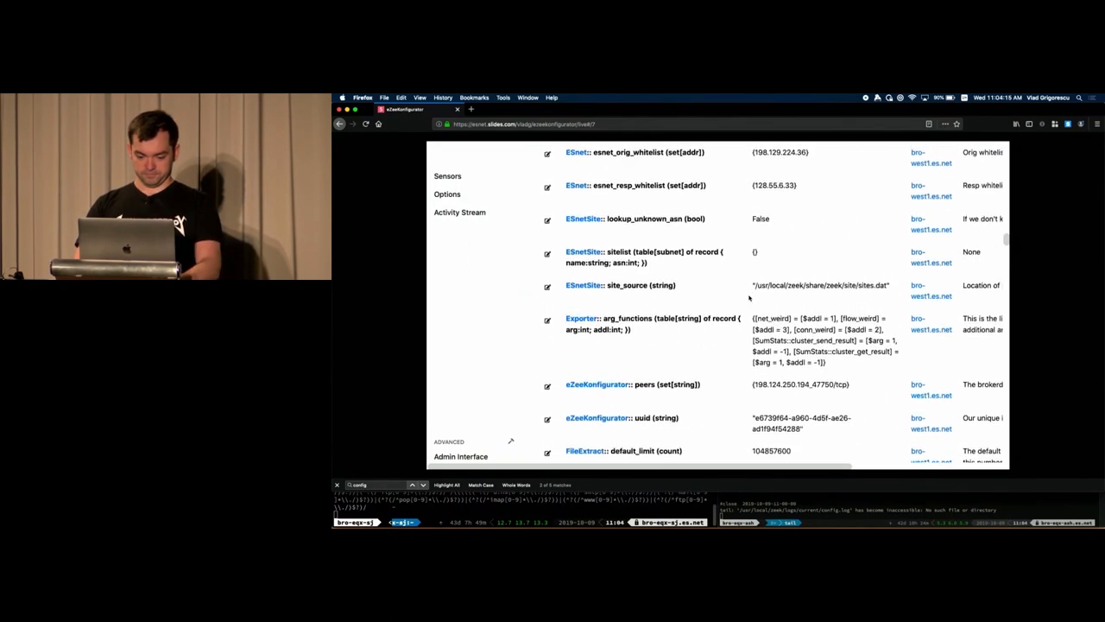
scroll(up, 3)
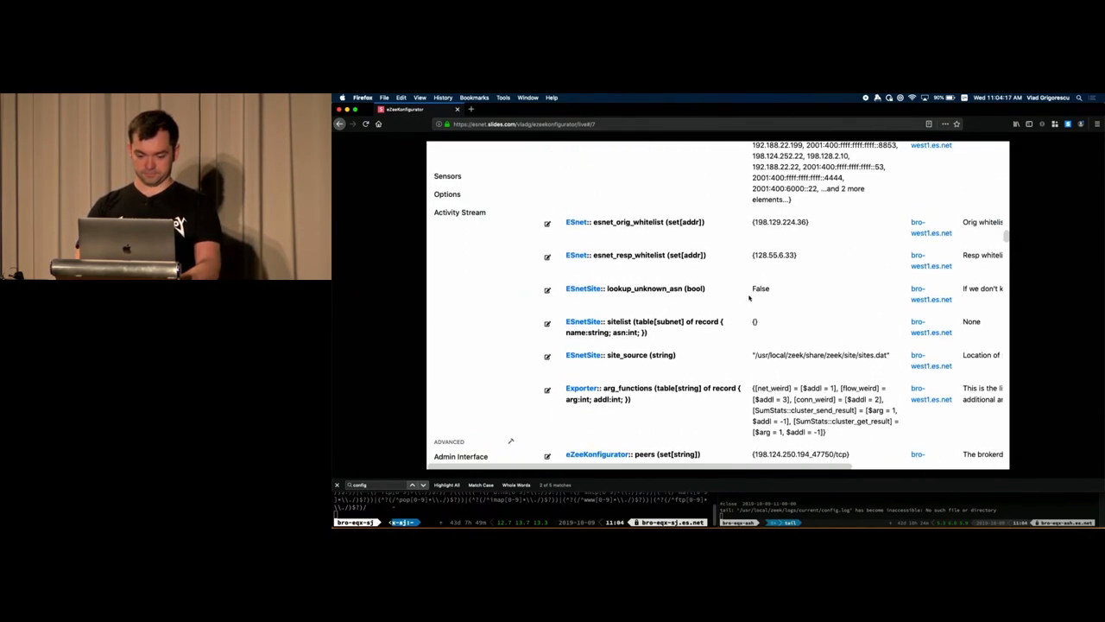
scroll(up, 3)
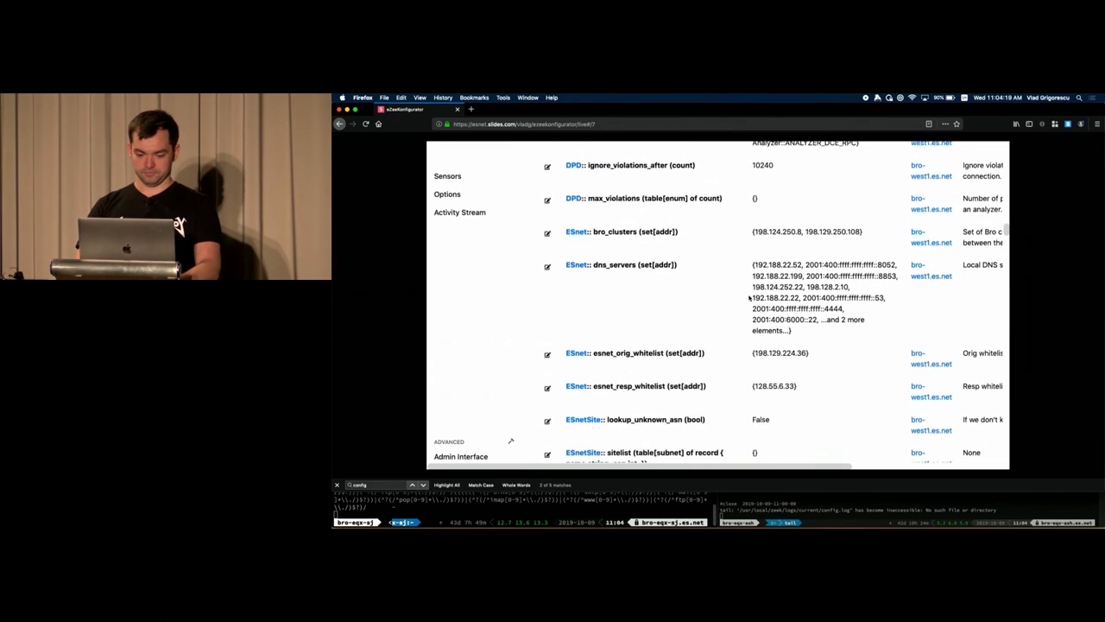
scroll(down, 3)
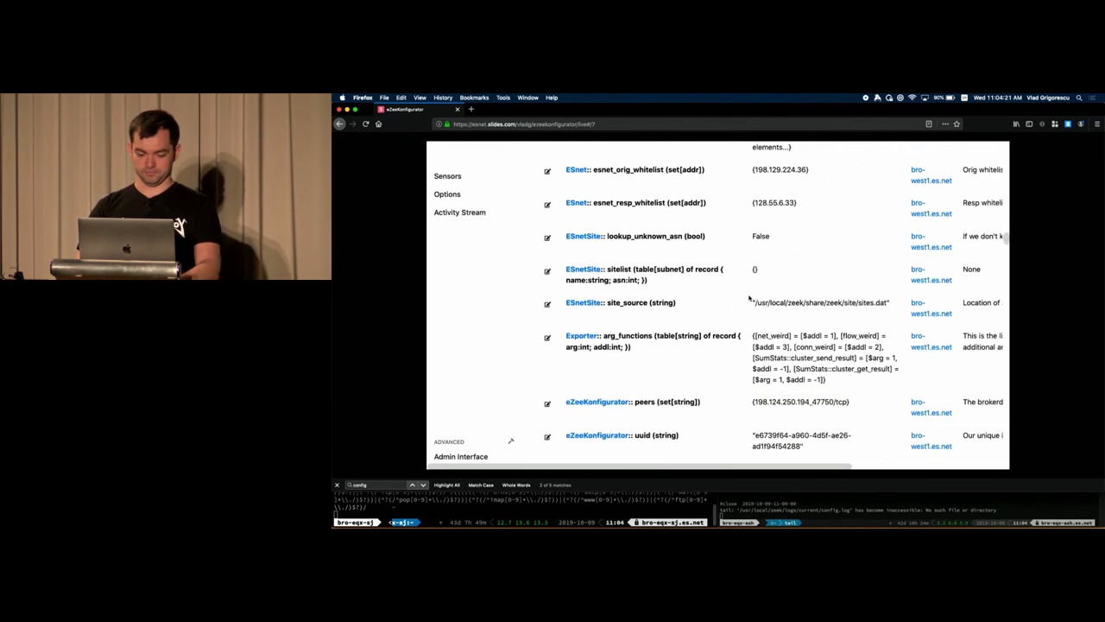
scroll(down, 3)
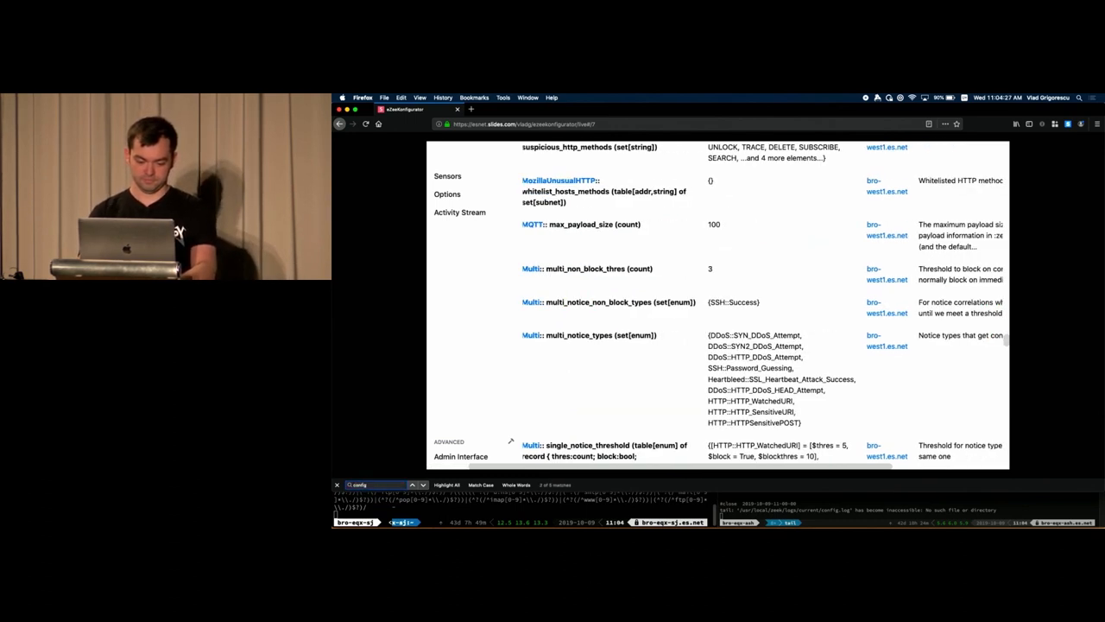
scroll(down, 3)
text(set[string)
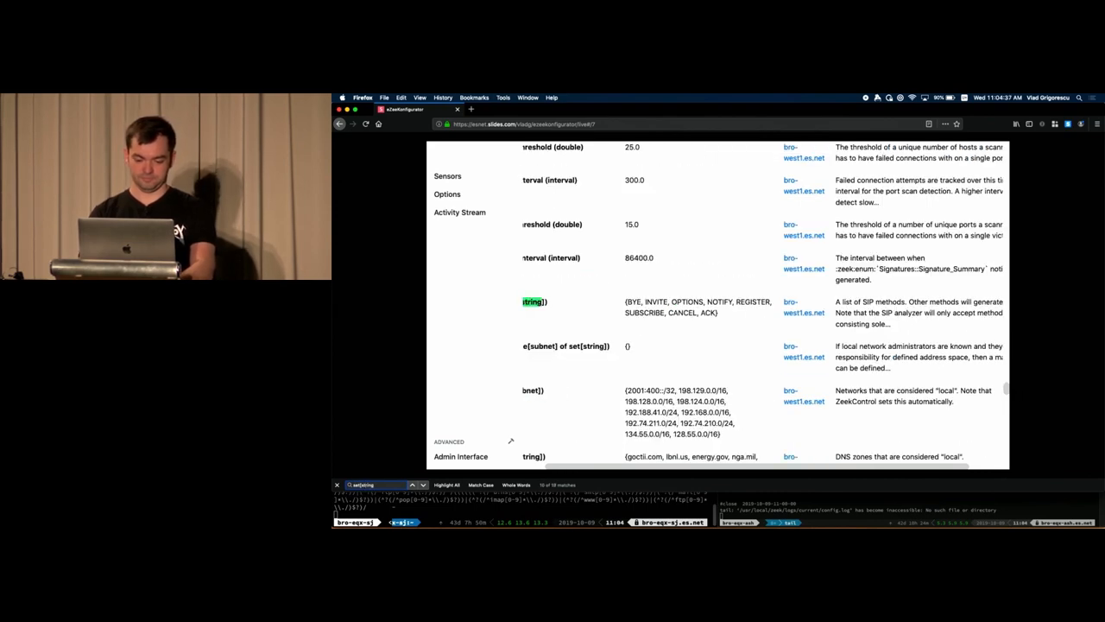
scroll(down, 3)
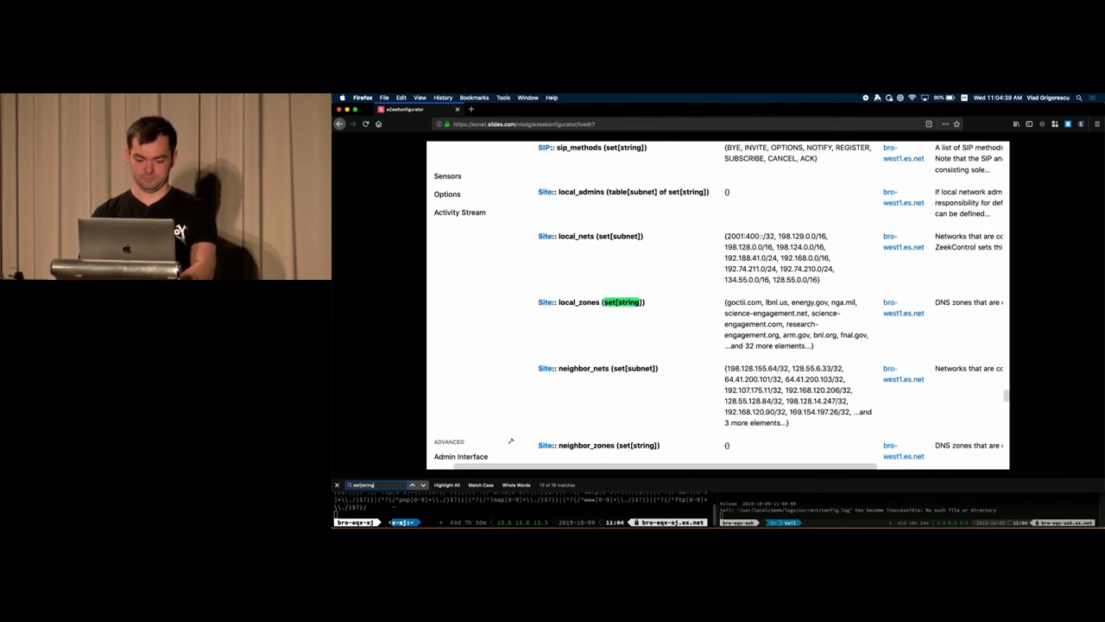
scroll(down, 3)
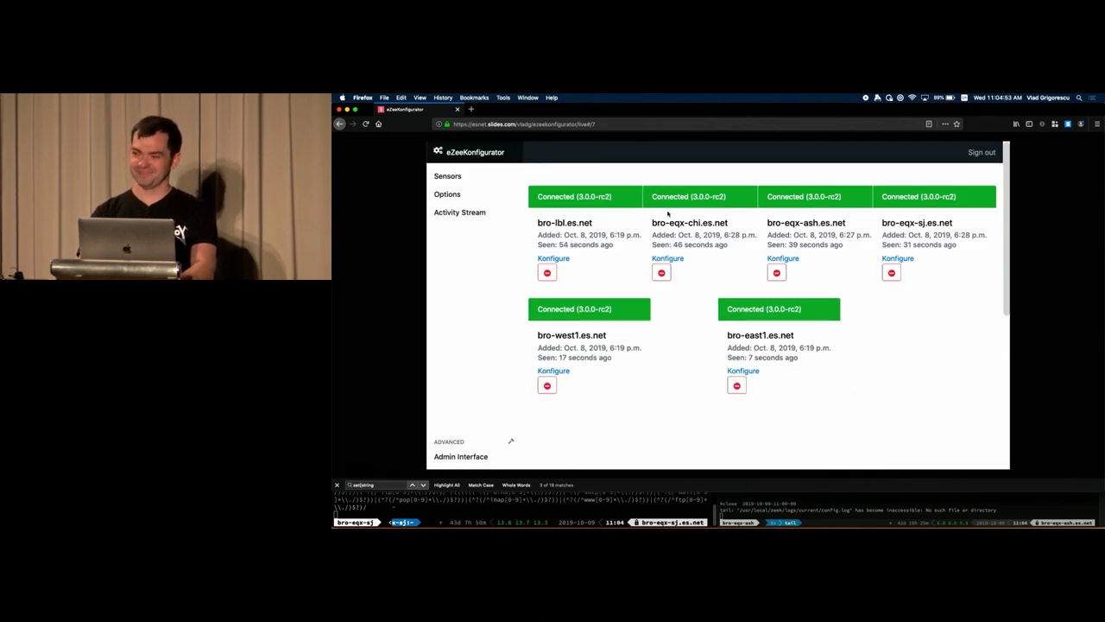
mouse_move(734, 246)
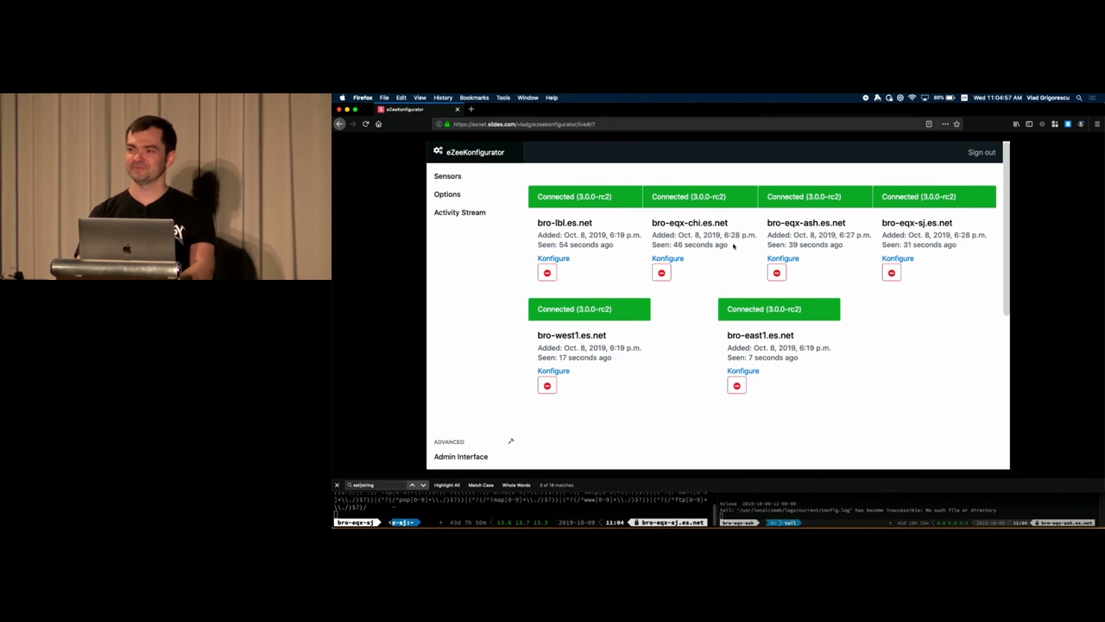
mouse_move(744, 370)
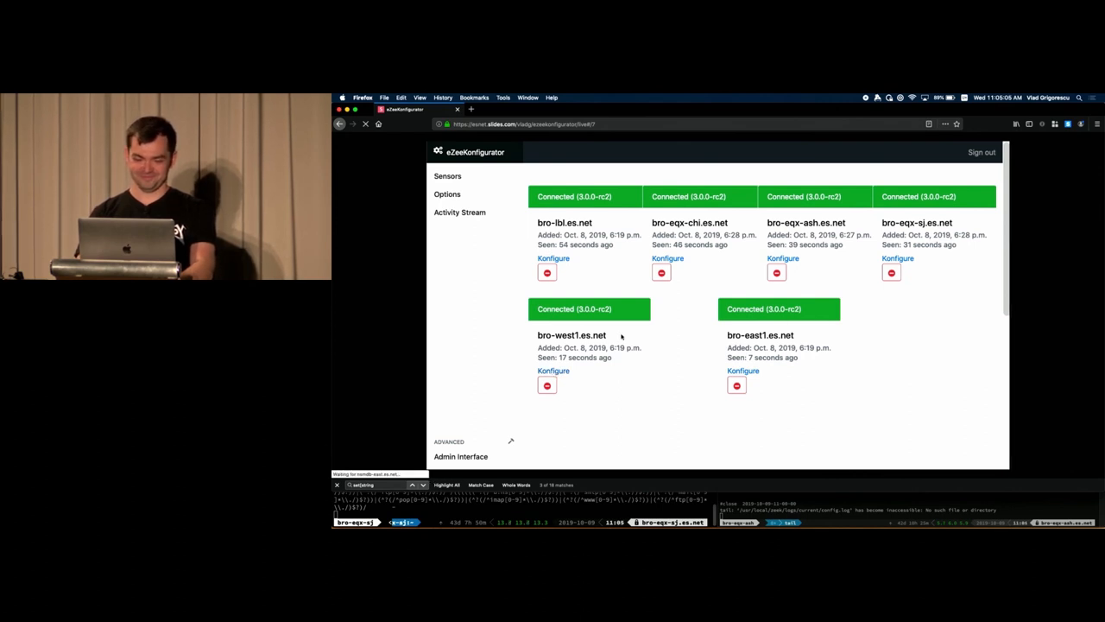
- Browse bro-west1.es.net's options, then return to the slideshow at the eZeeKonfigurator Features slide
click(552, 370)
text(notice:)
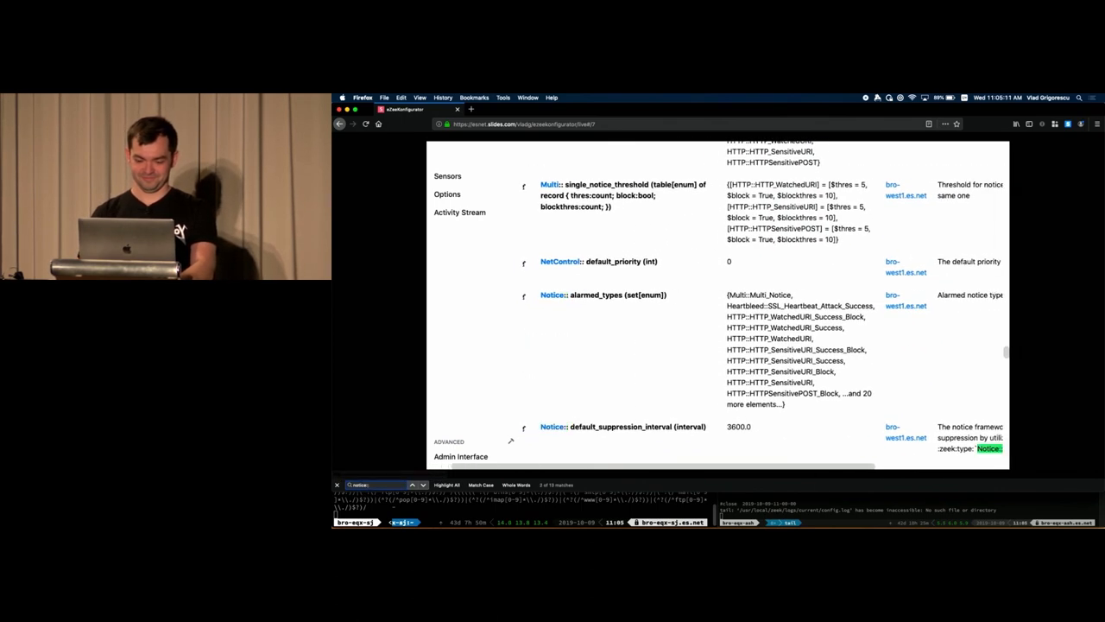
scroll(down, 3)
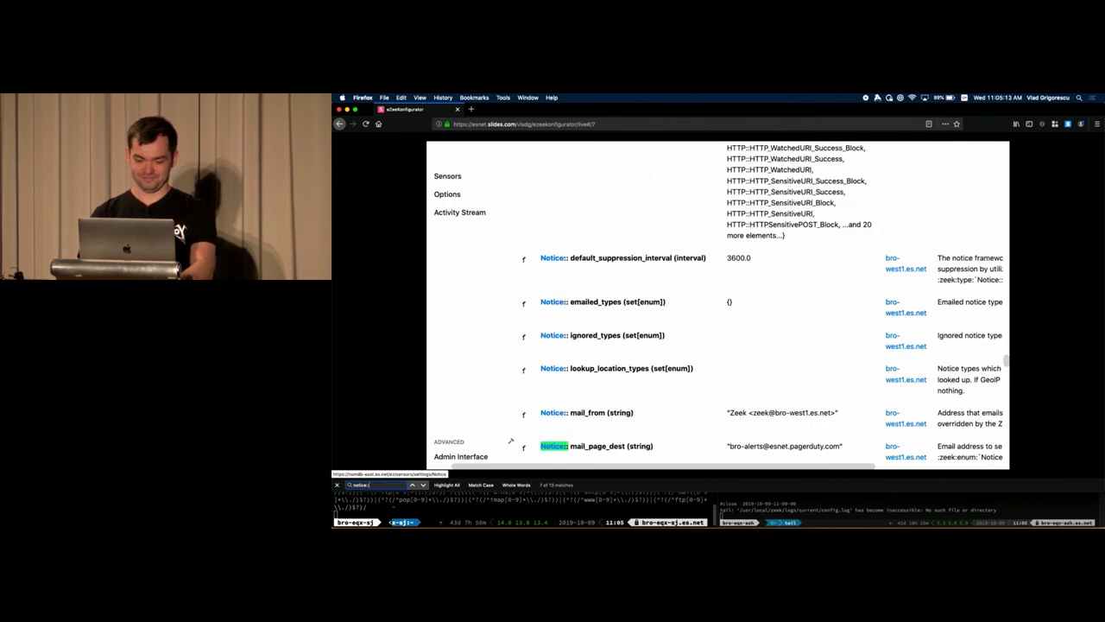
scroll(down, 3)
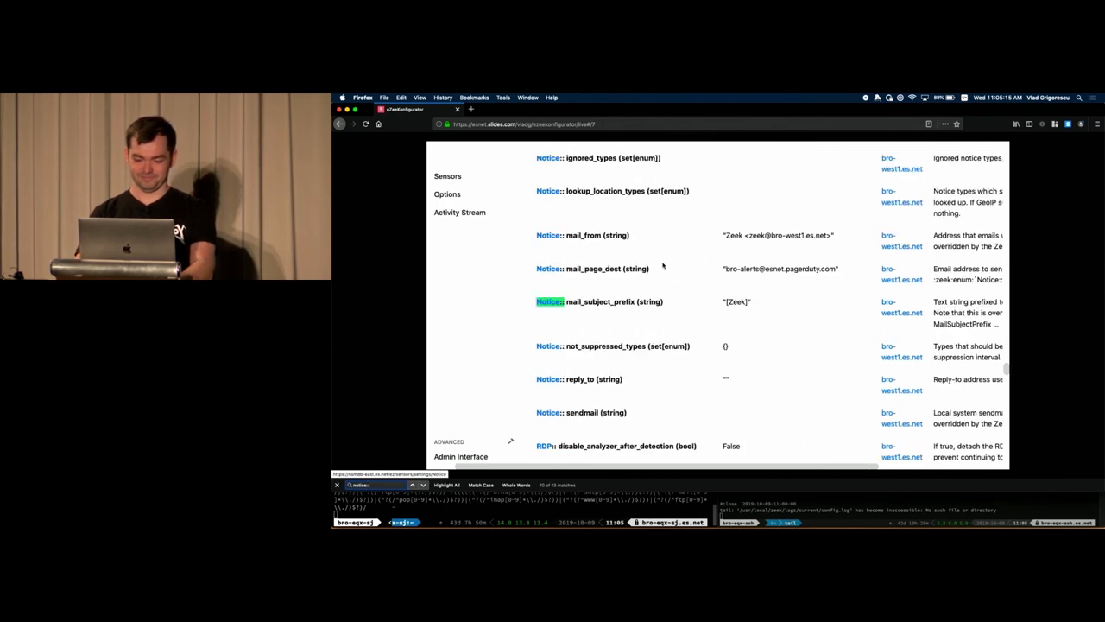
scroll(down, 3)
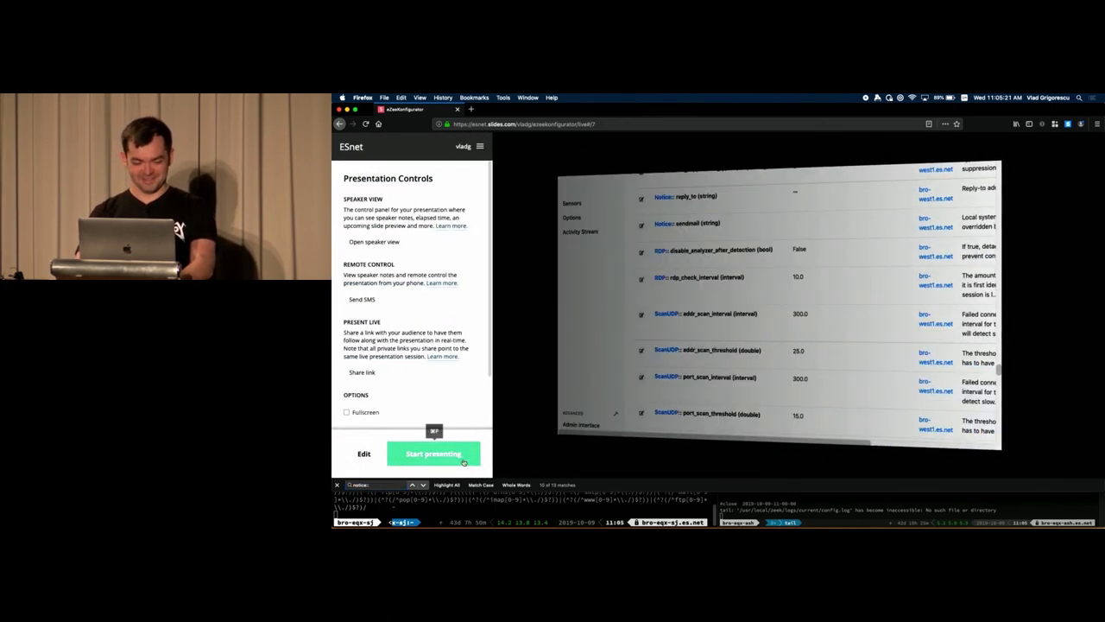
click(435, 452)
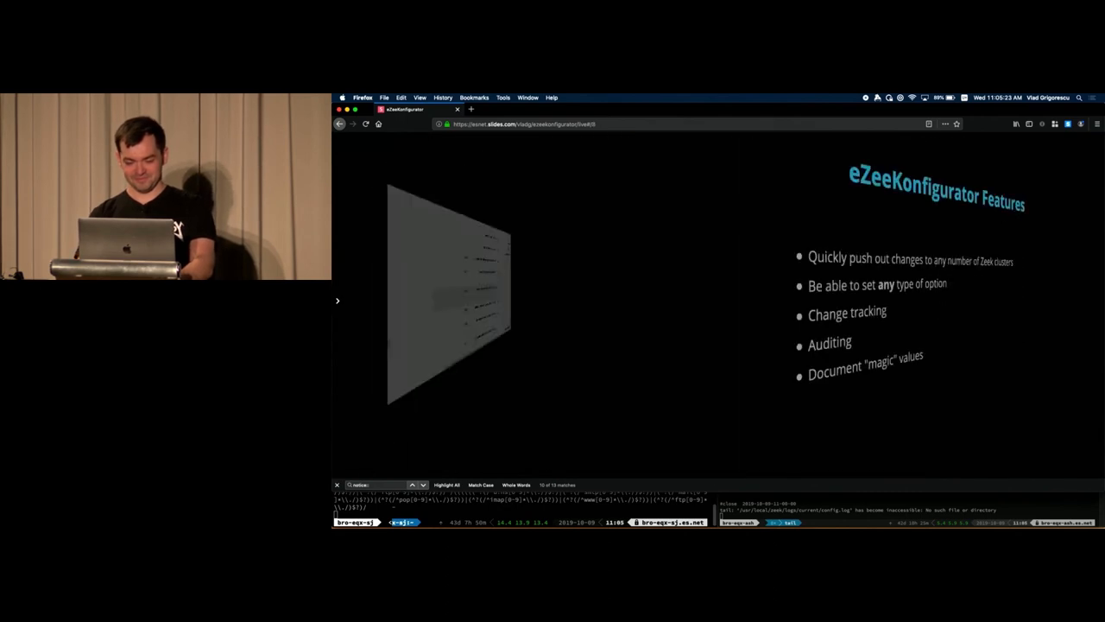